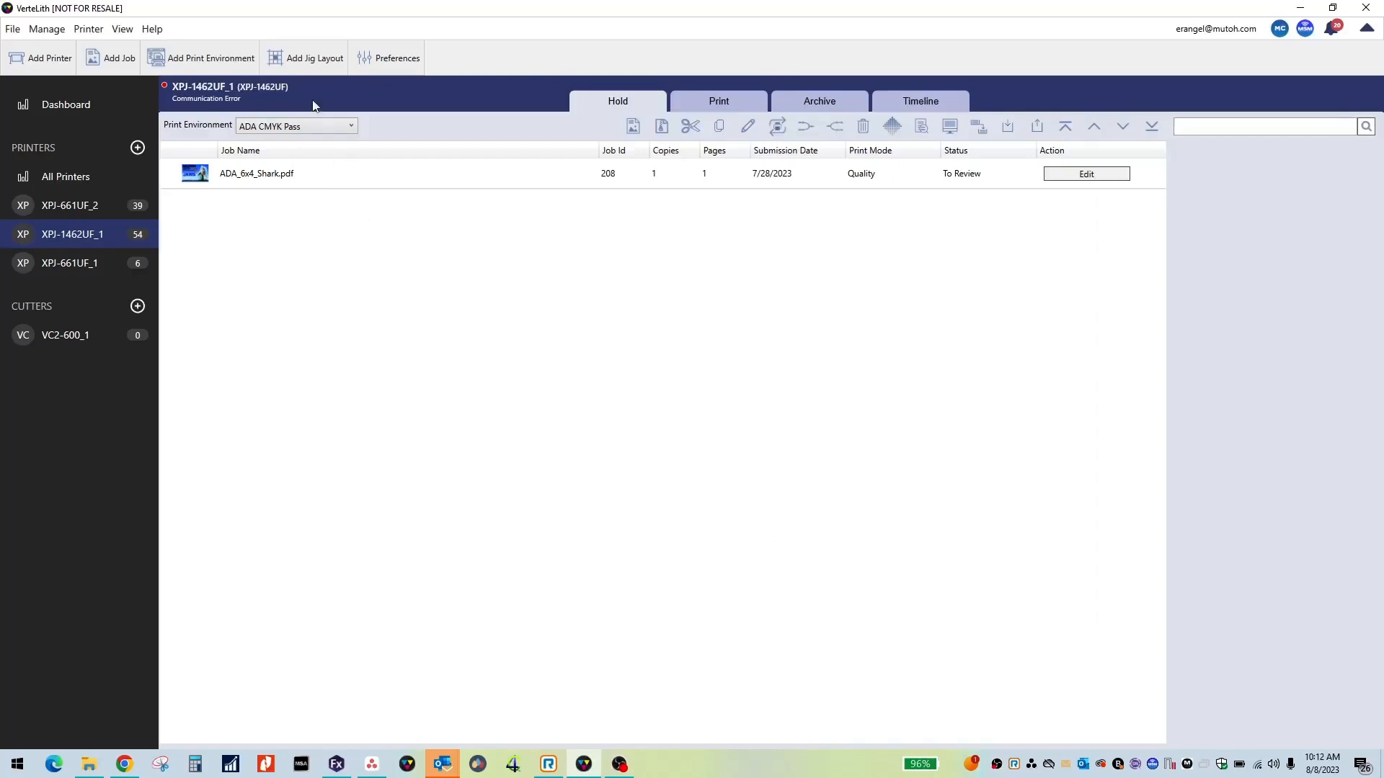
Step: Start a new jig layout named '4 X 6 1462UF'
click(315, 57)
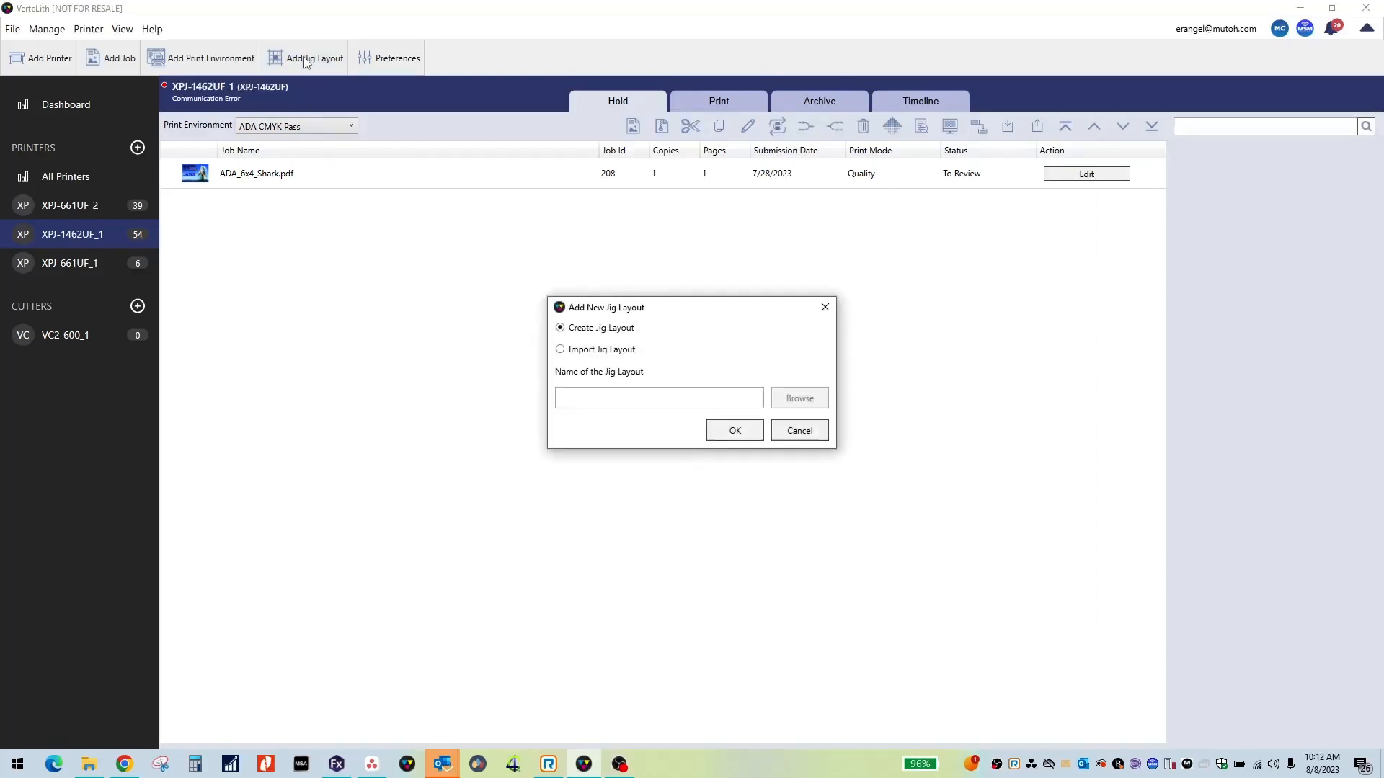
click(659, 398)
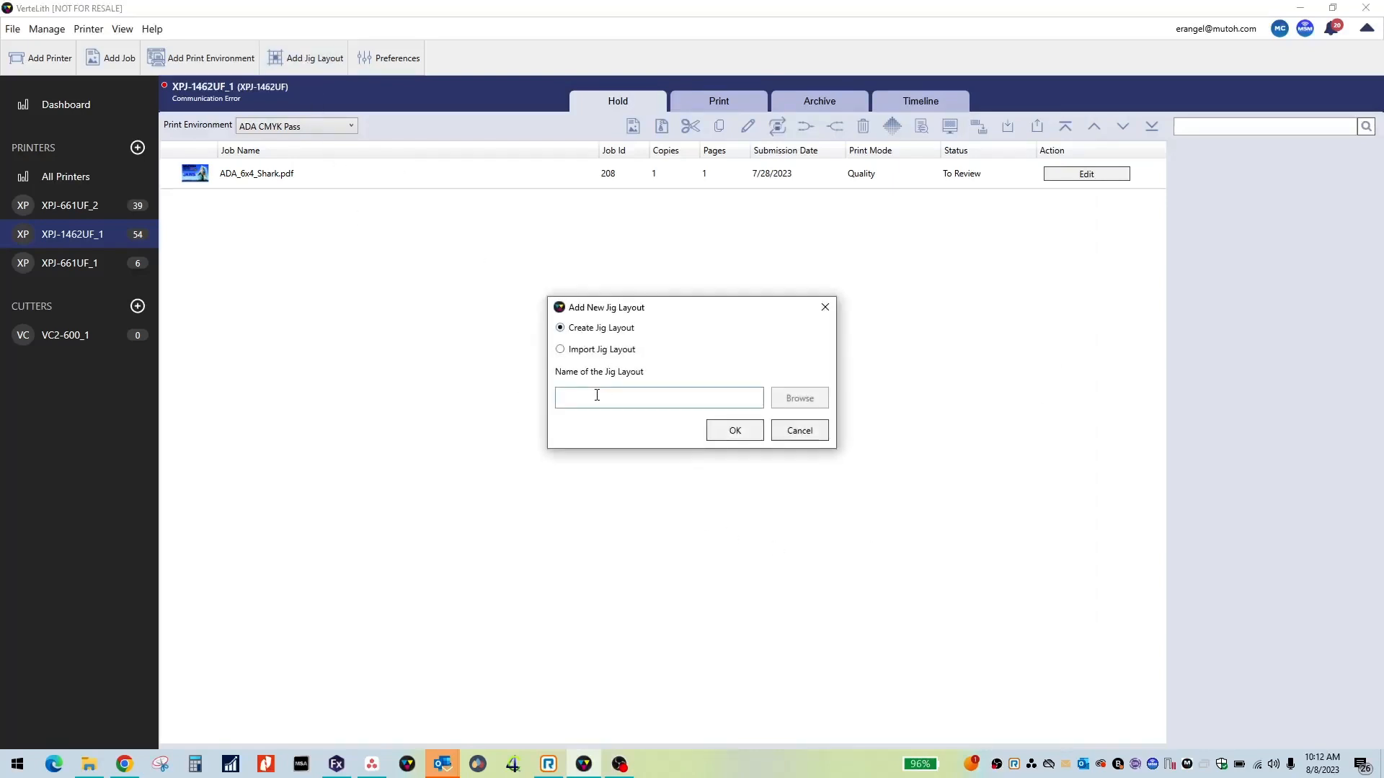
text(4 X)
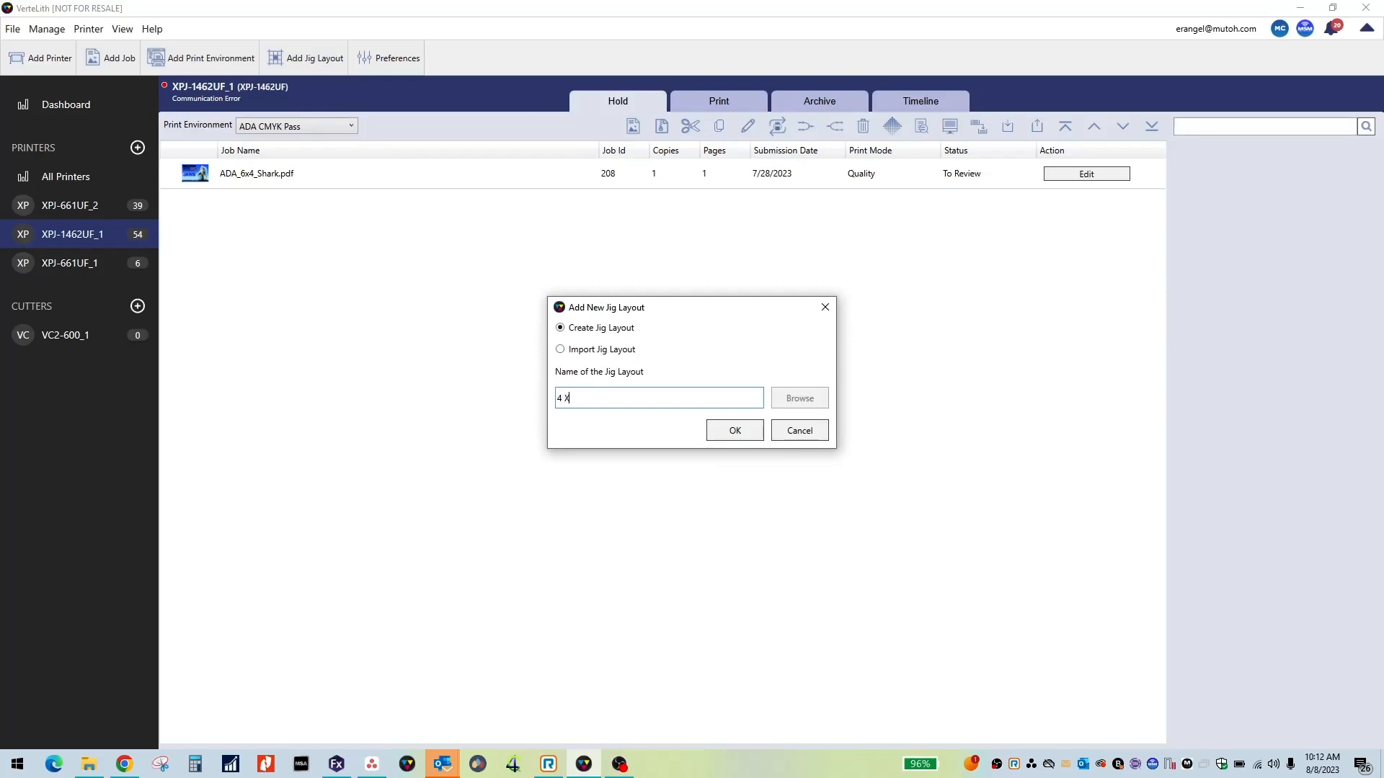
text(6)
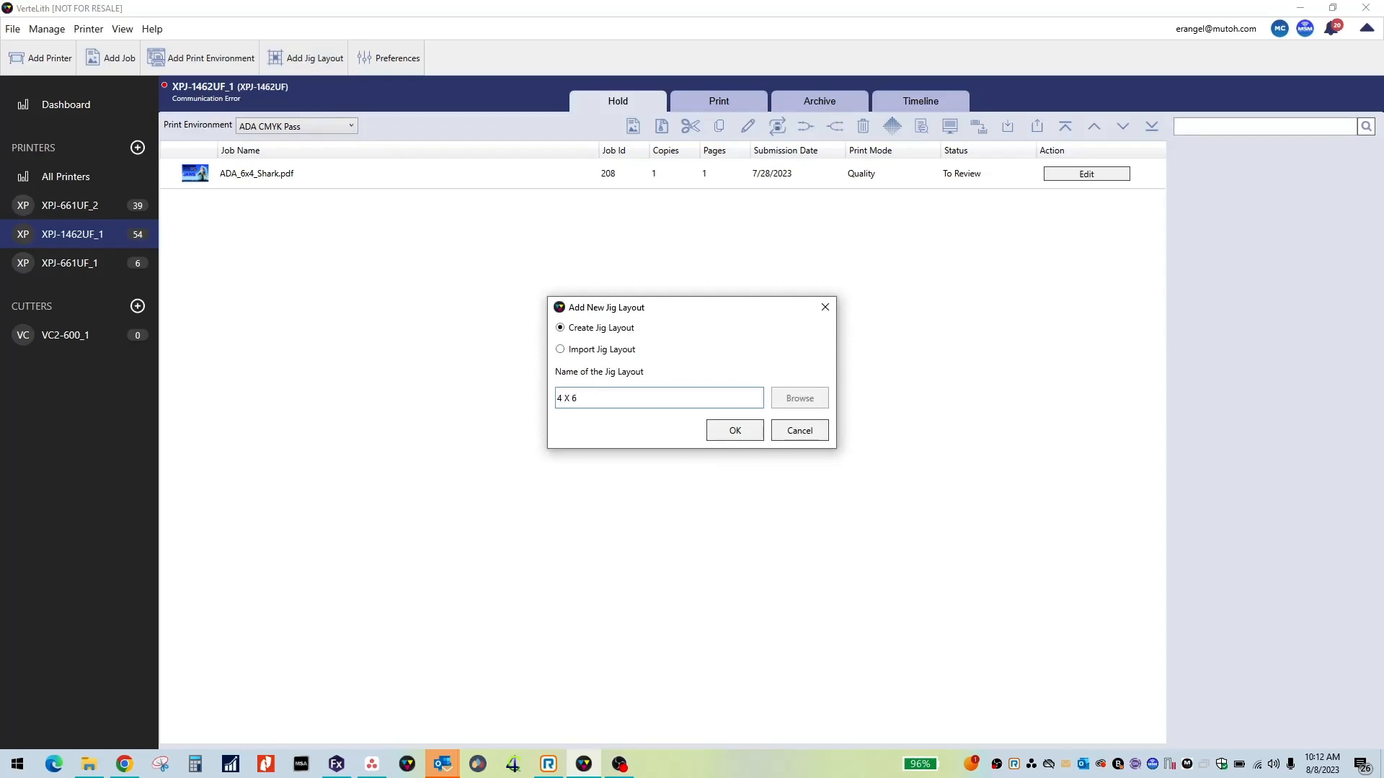
text(1462)
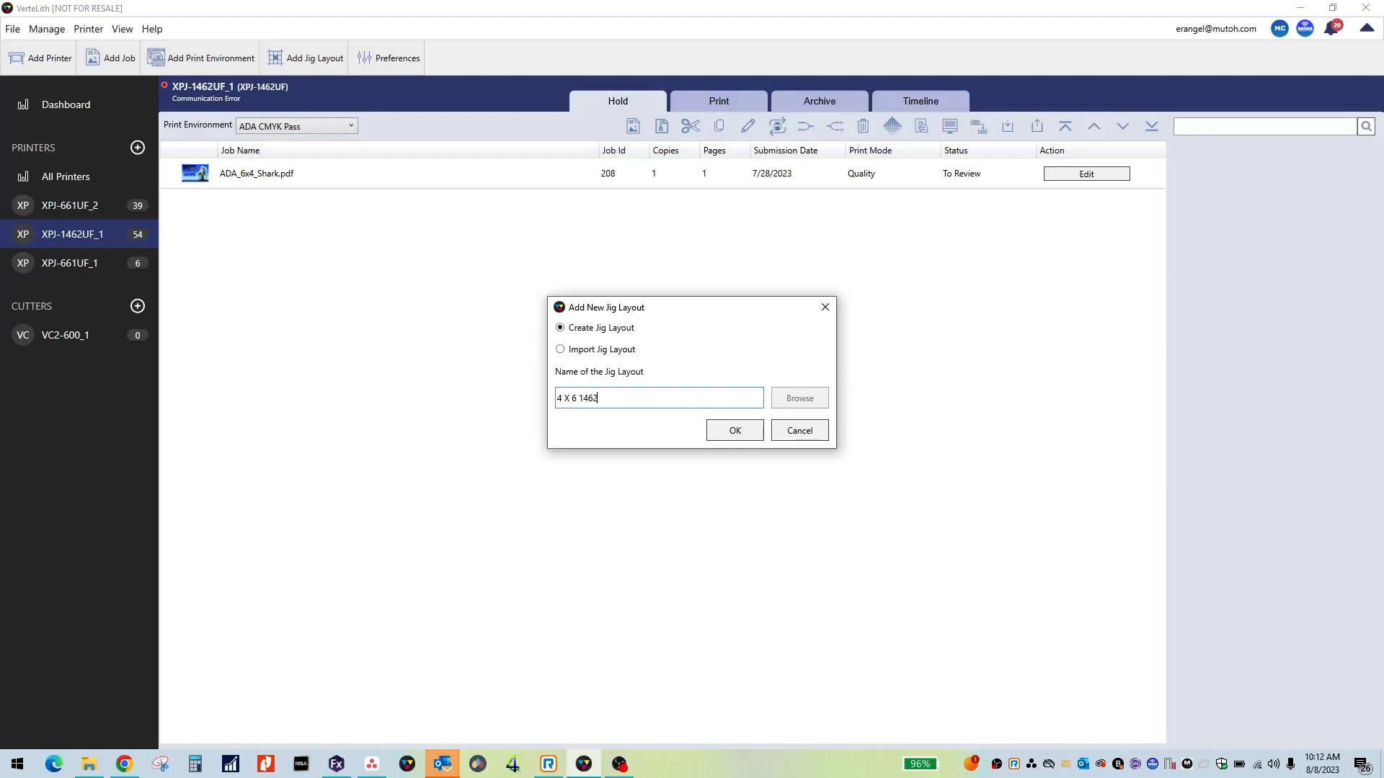
text(UF)
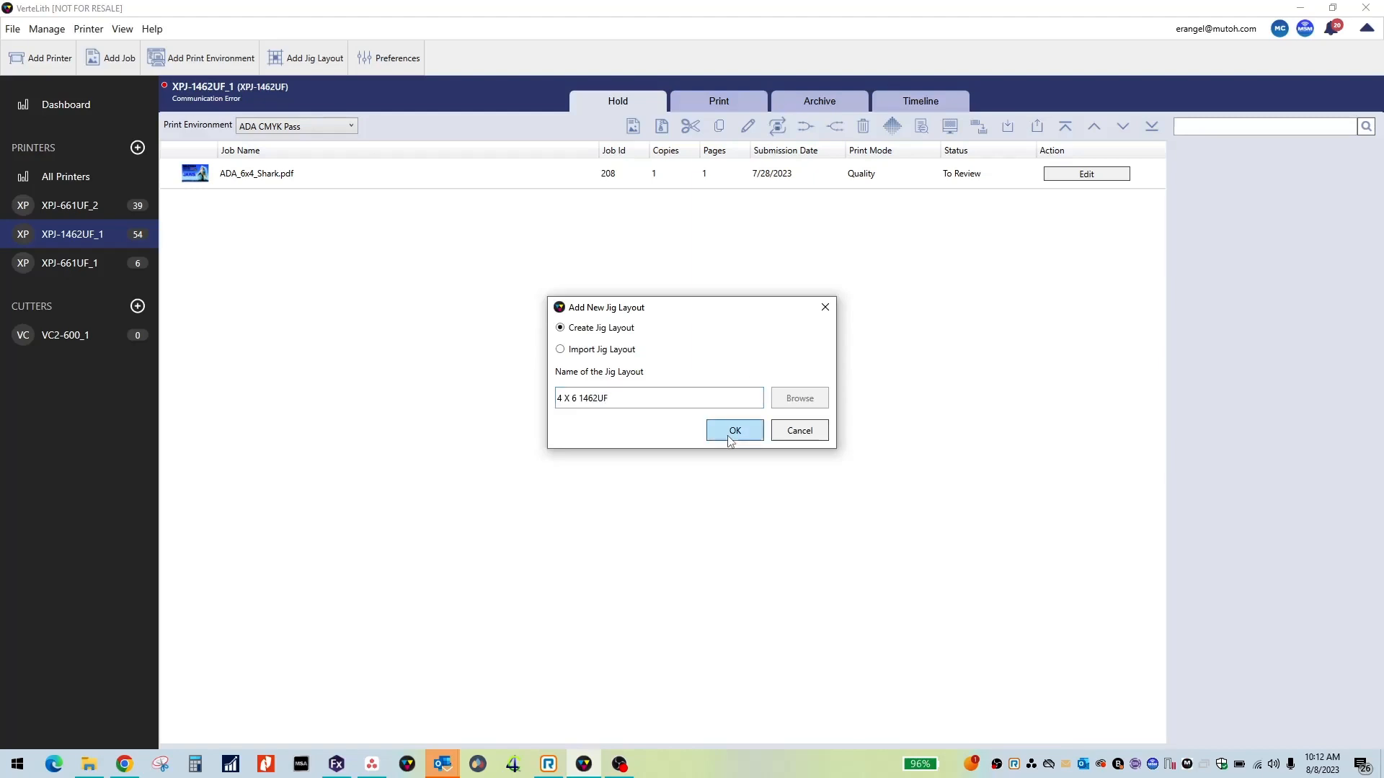
Step: Confirm the layout and set it to 55.9 x 27.5 inches with 6-inch-wide slots
click(733, 430)
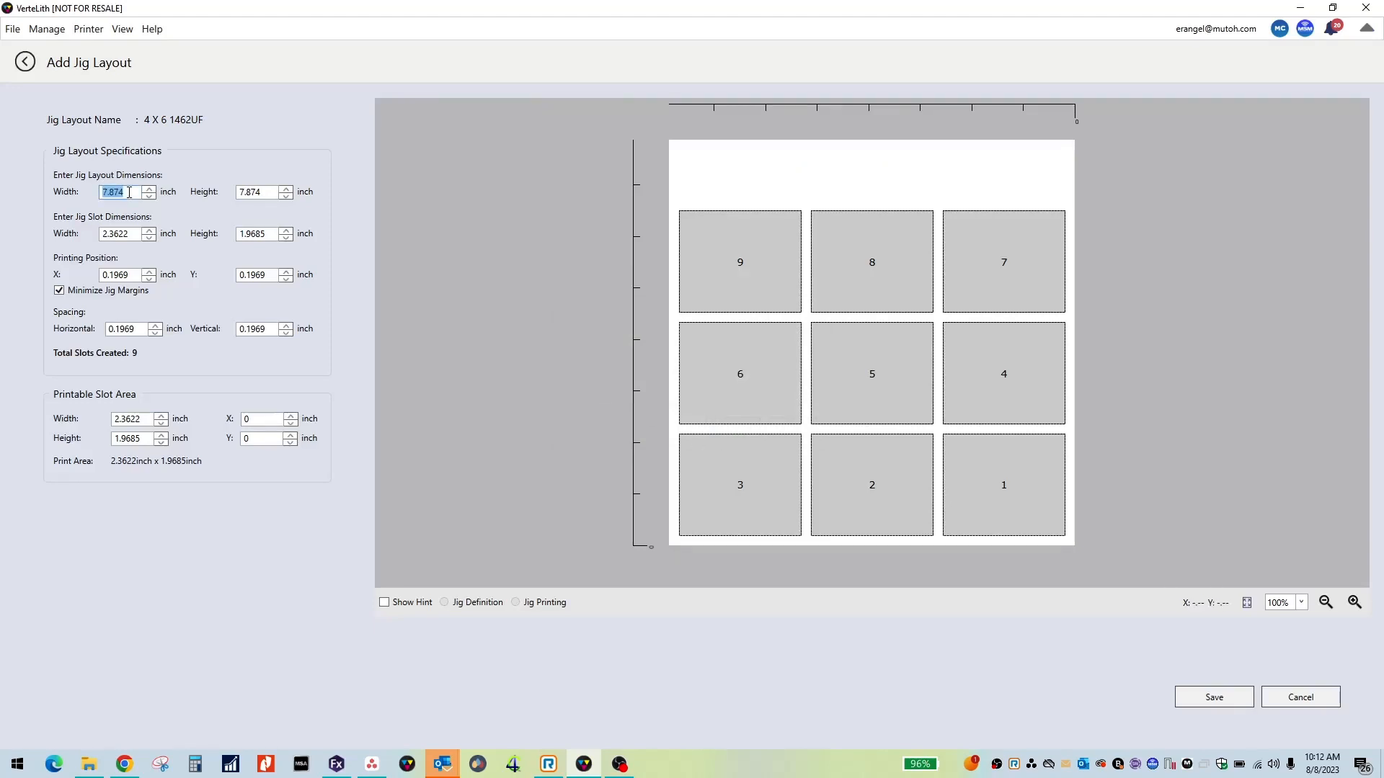
text(55.9)
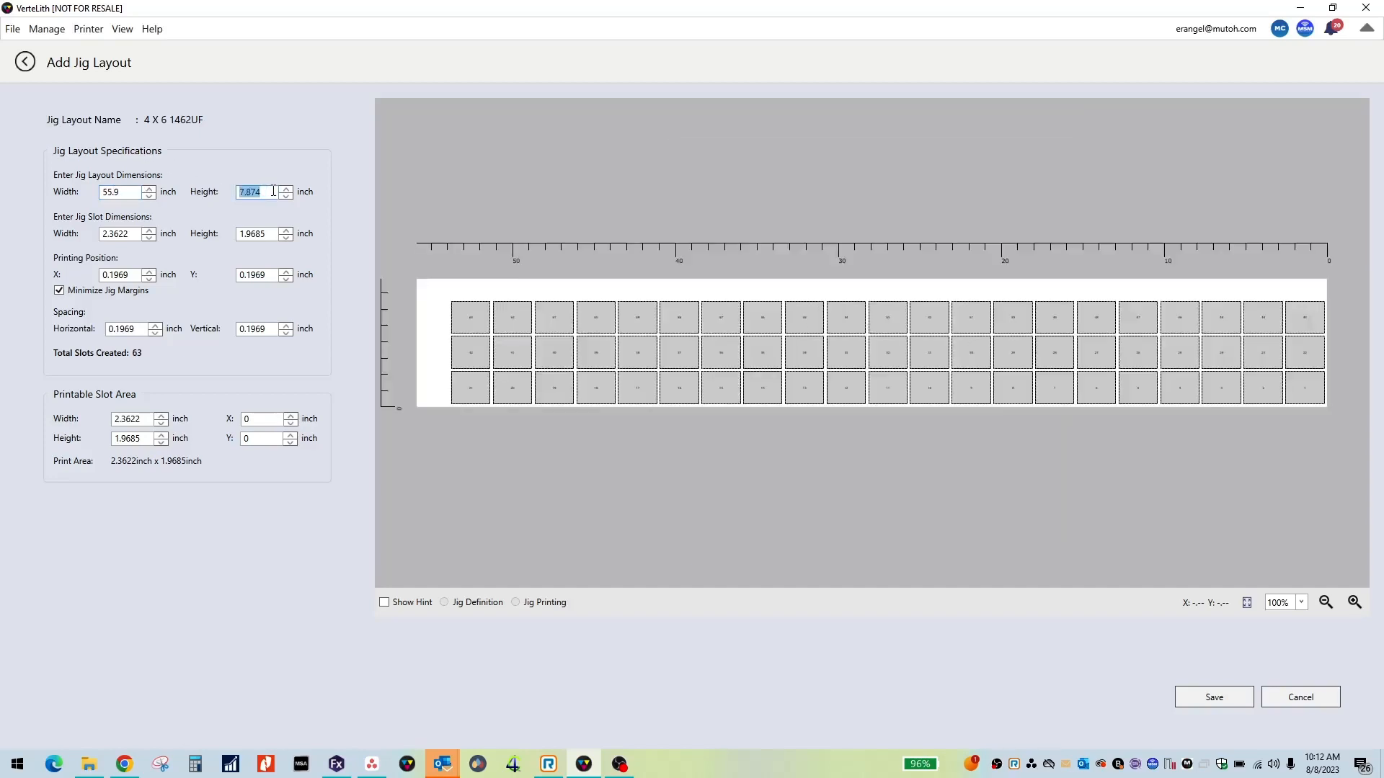
text(27.5)
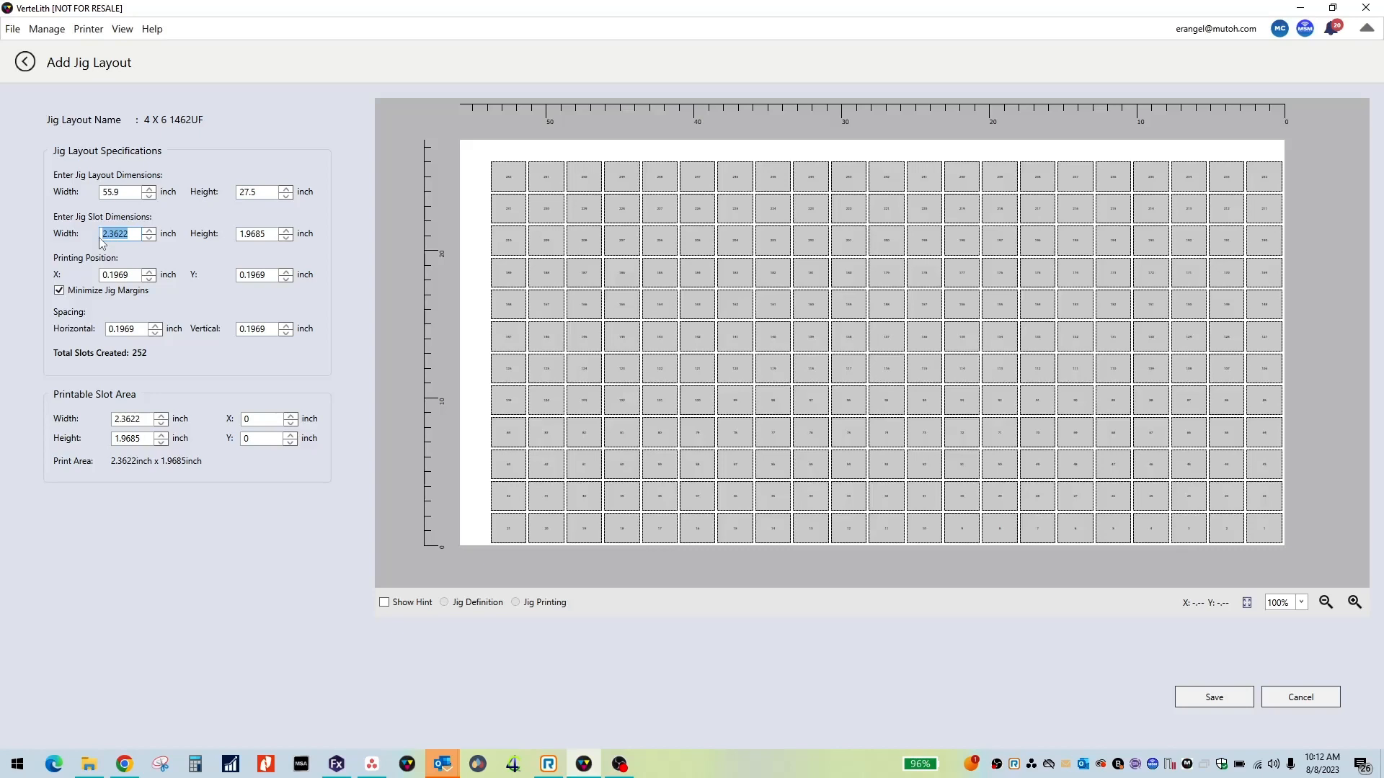
text(6)
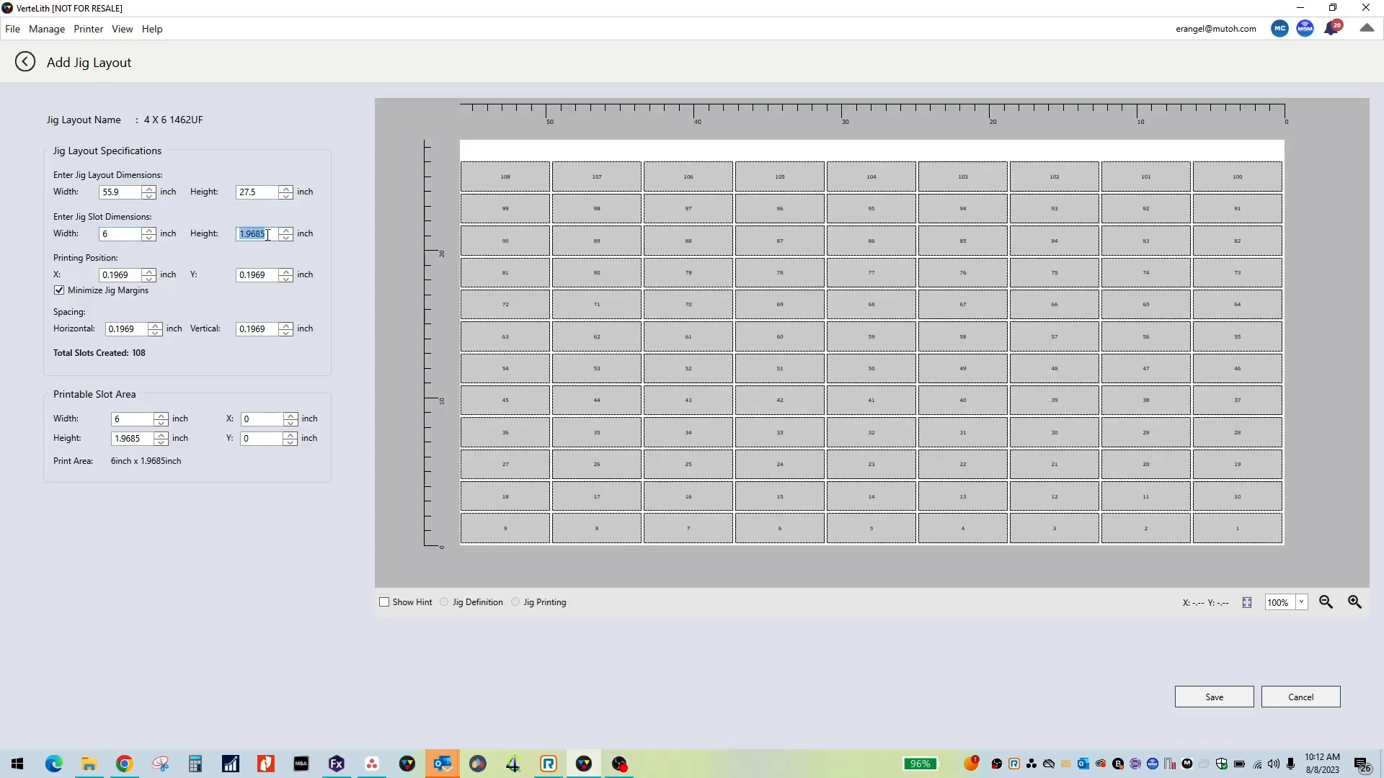
Step: Set the slot height to 4 inches and the printable slot width back to 6, giving 54 slots
text(4)
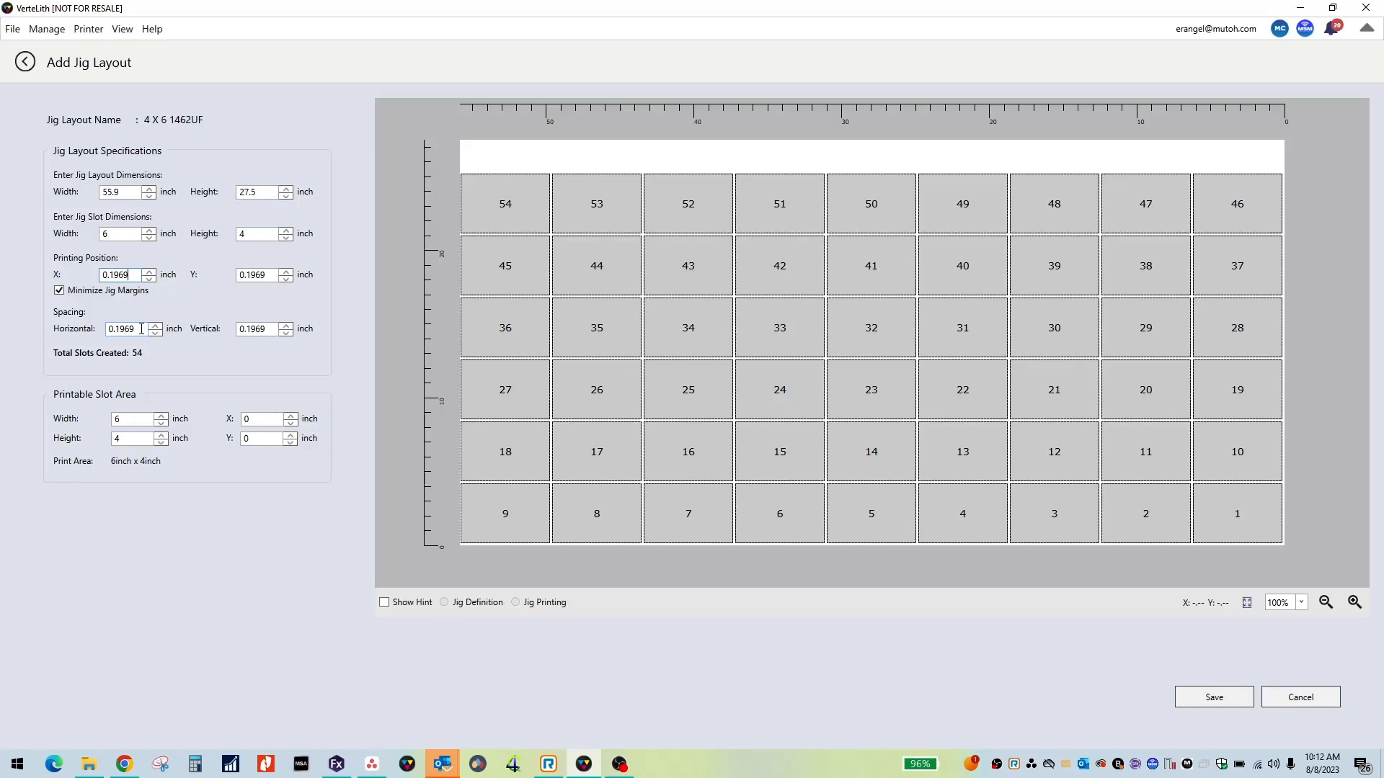
mouse_move(140, 320)
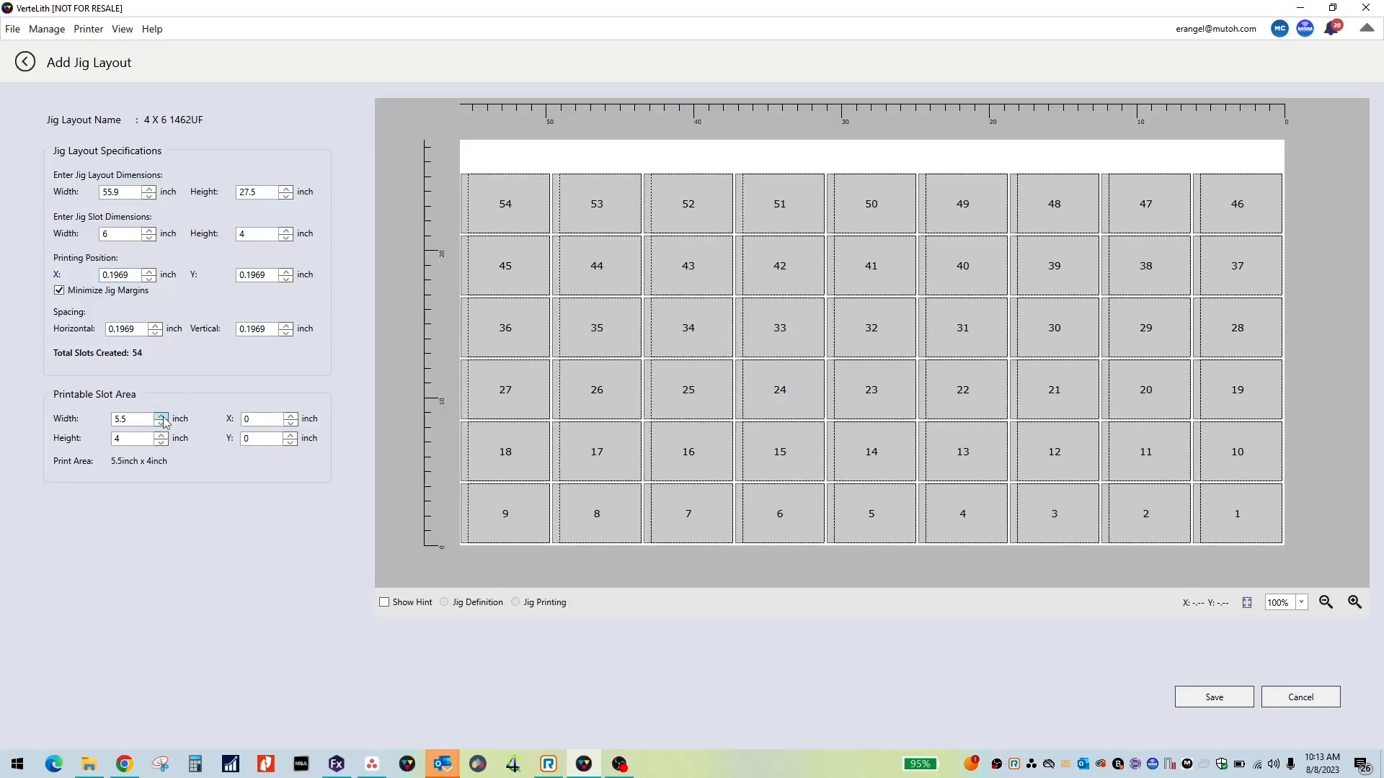
click(161, 415)
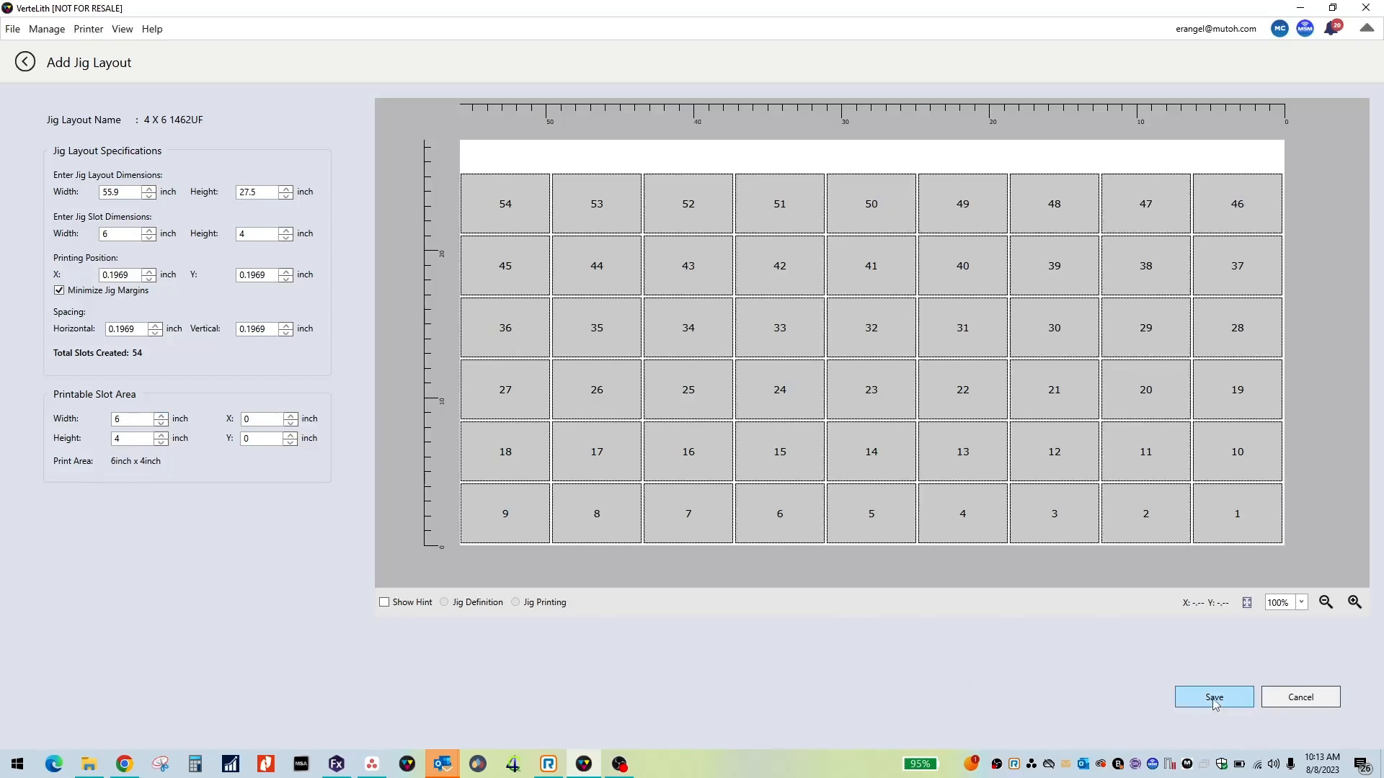
Step: Save the jig layout and go to the ADA_6x4_Shark.pdf job's jig layout settings
click(1213, 697)
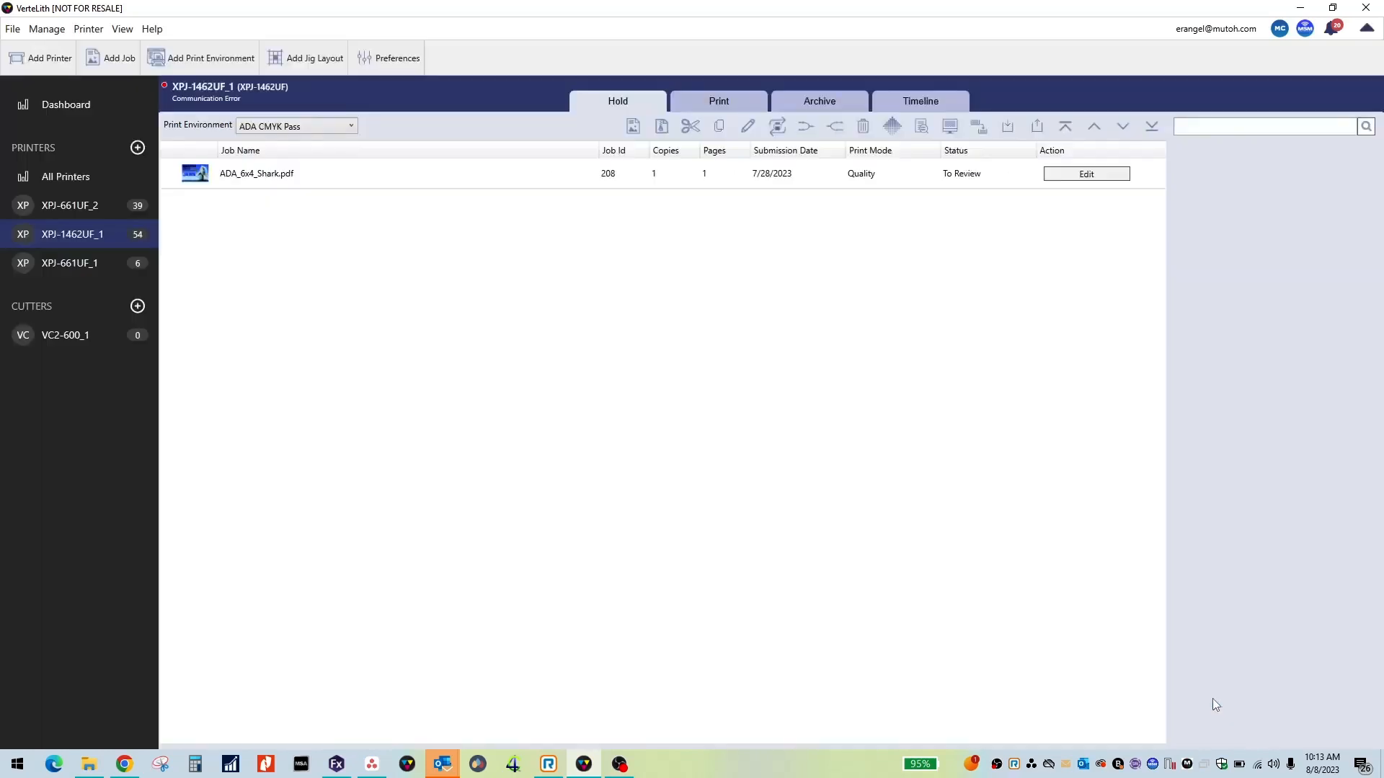
mouse_move(492, 369)
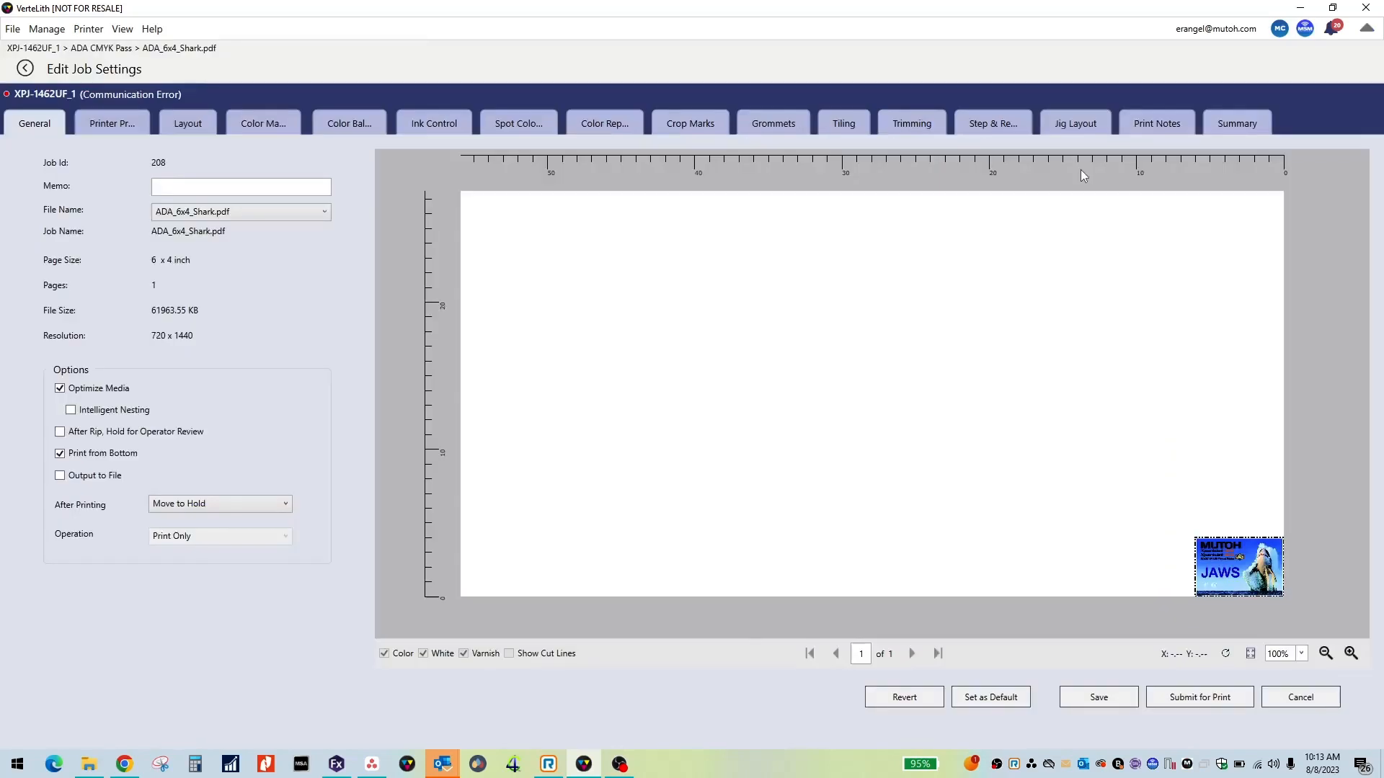
mouse_move(1075, 122)
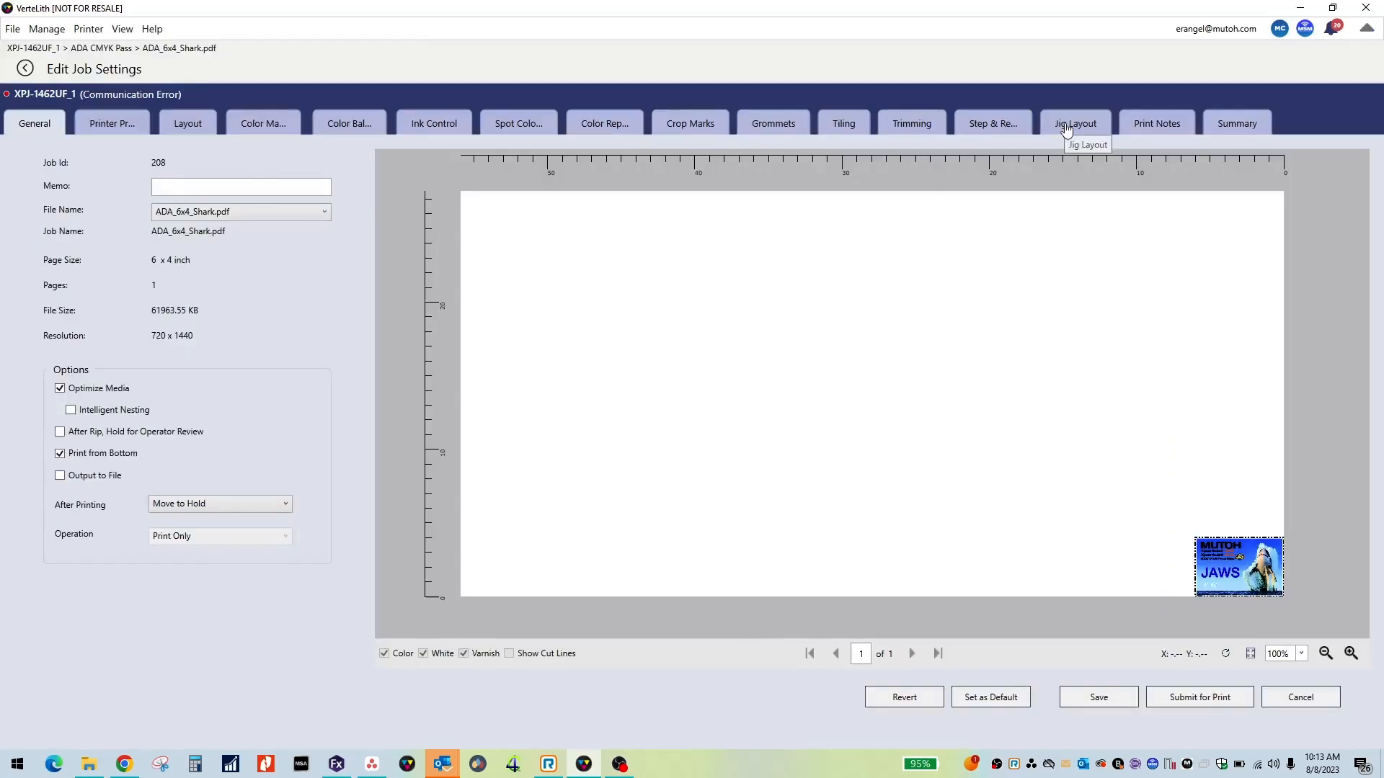
click(1074, 123)
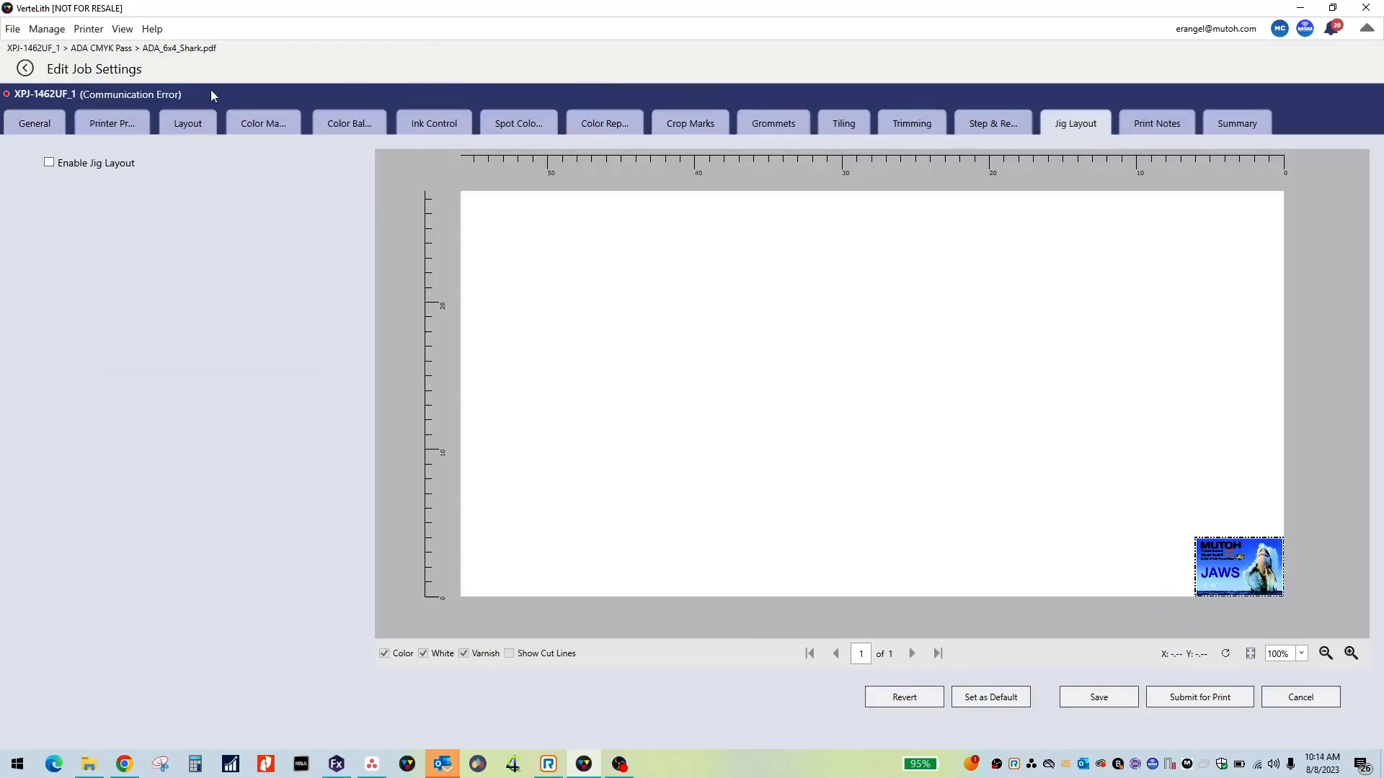
Step: Enable jig layout for the shark job and choose the 4 X 6 1462UF layout
click(49, 162)
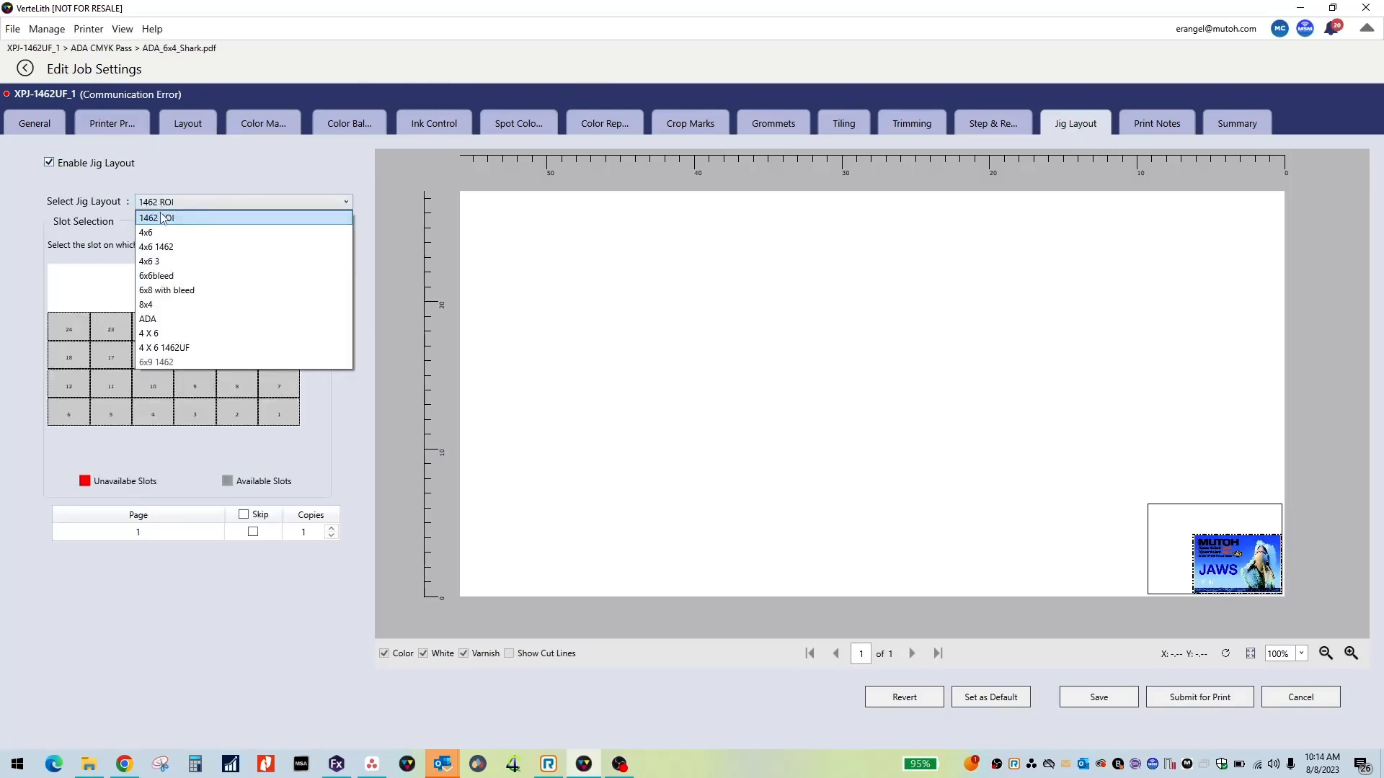
mouse_move(180, 348)
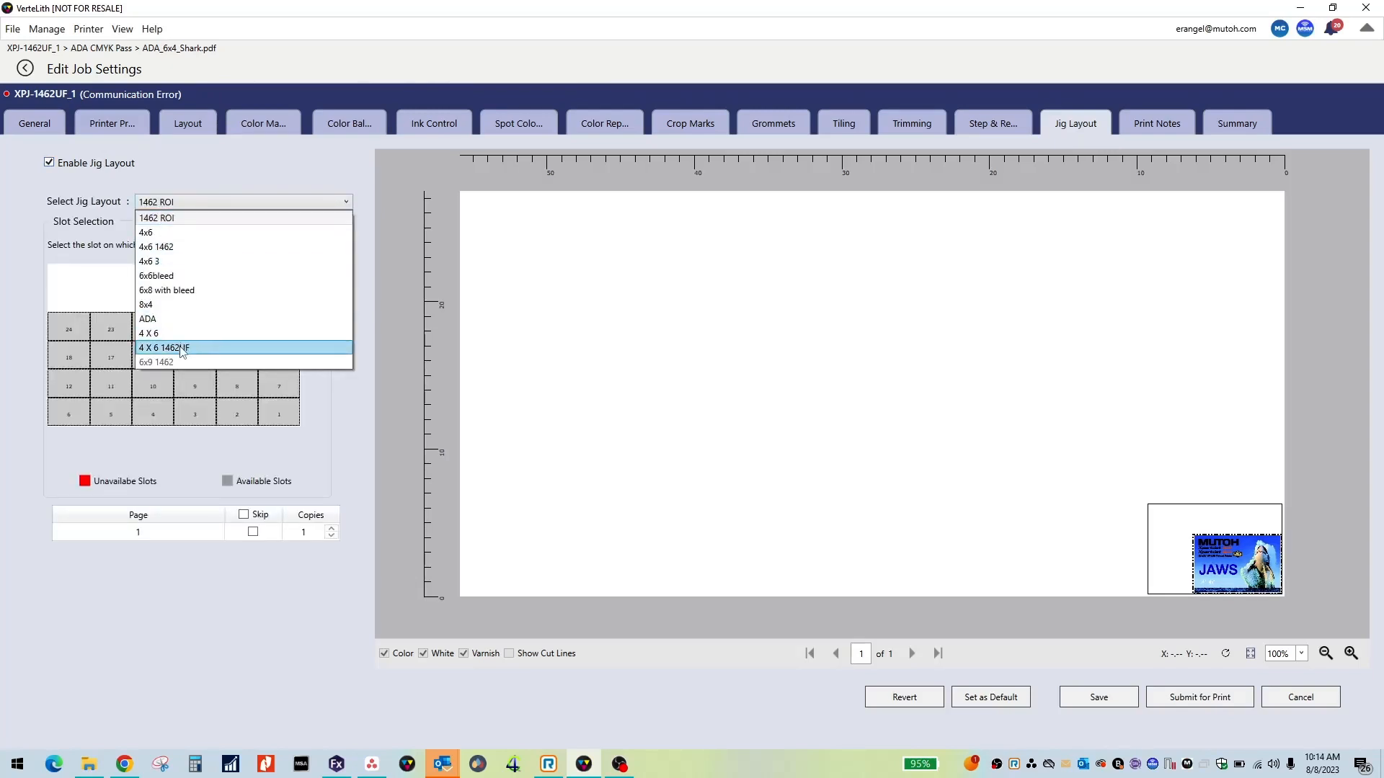
click(162, 348)
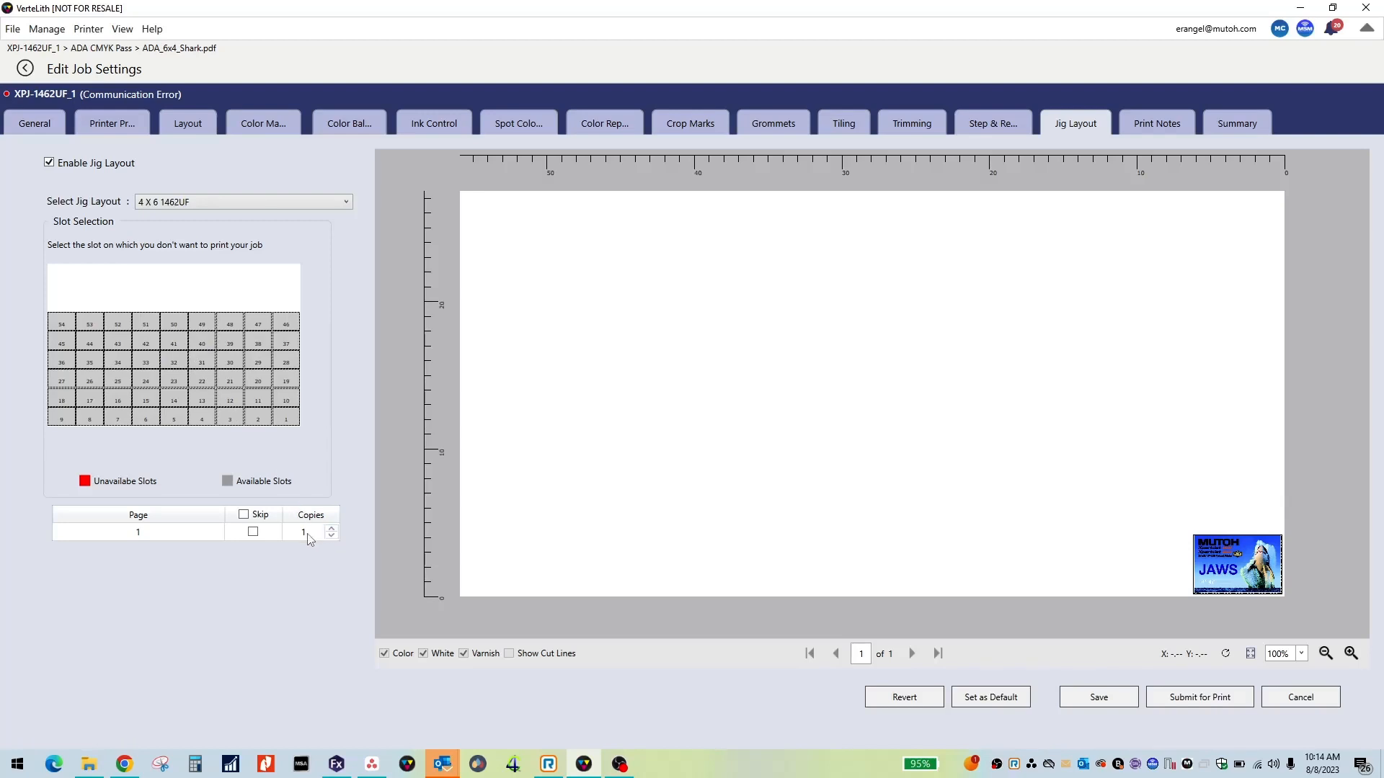
Step: Set page 1 of the job to 54 copies, filling every slot with the shark artwork
click(304, 532)
text(54)
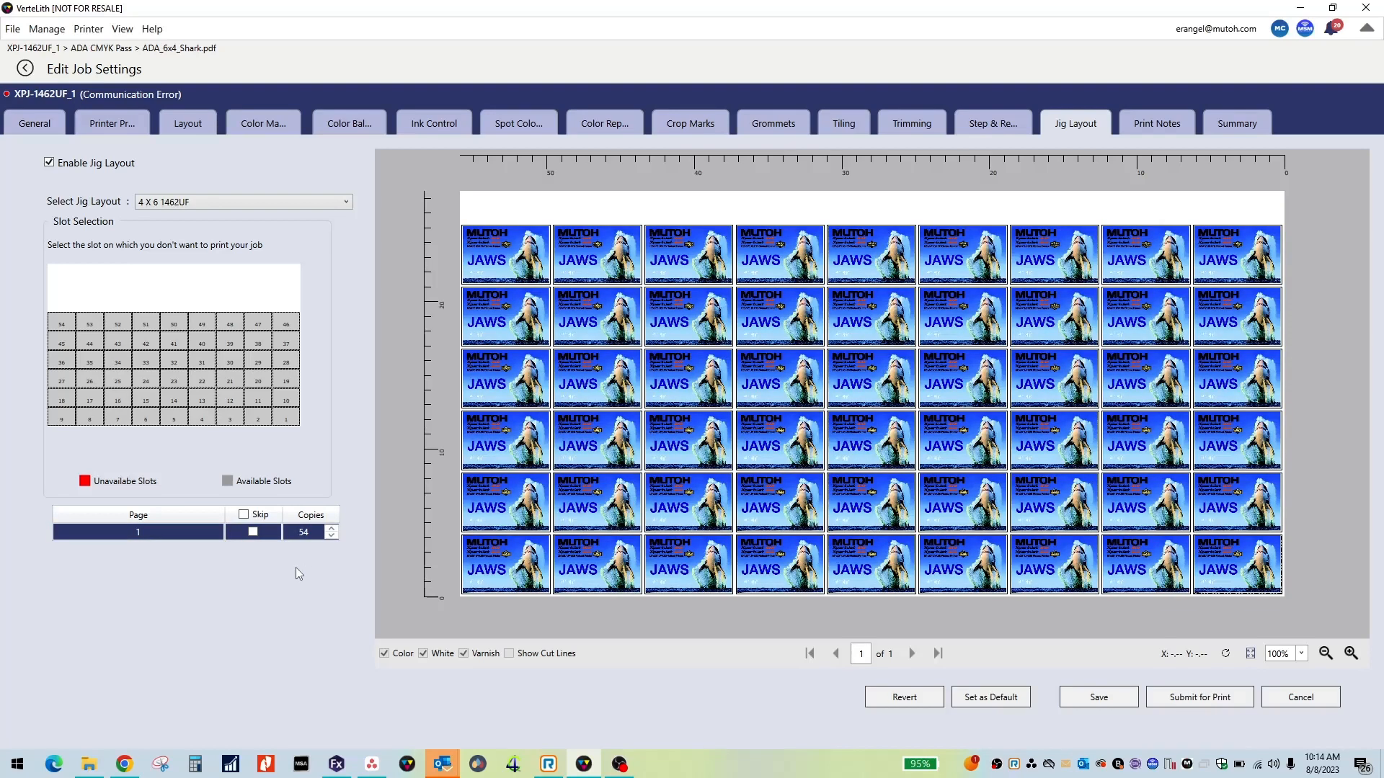
mouse_move(415, 508)
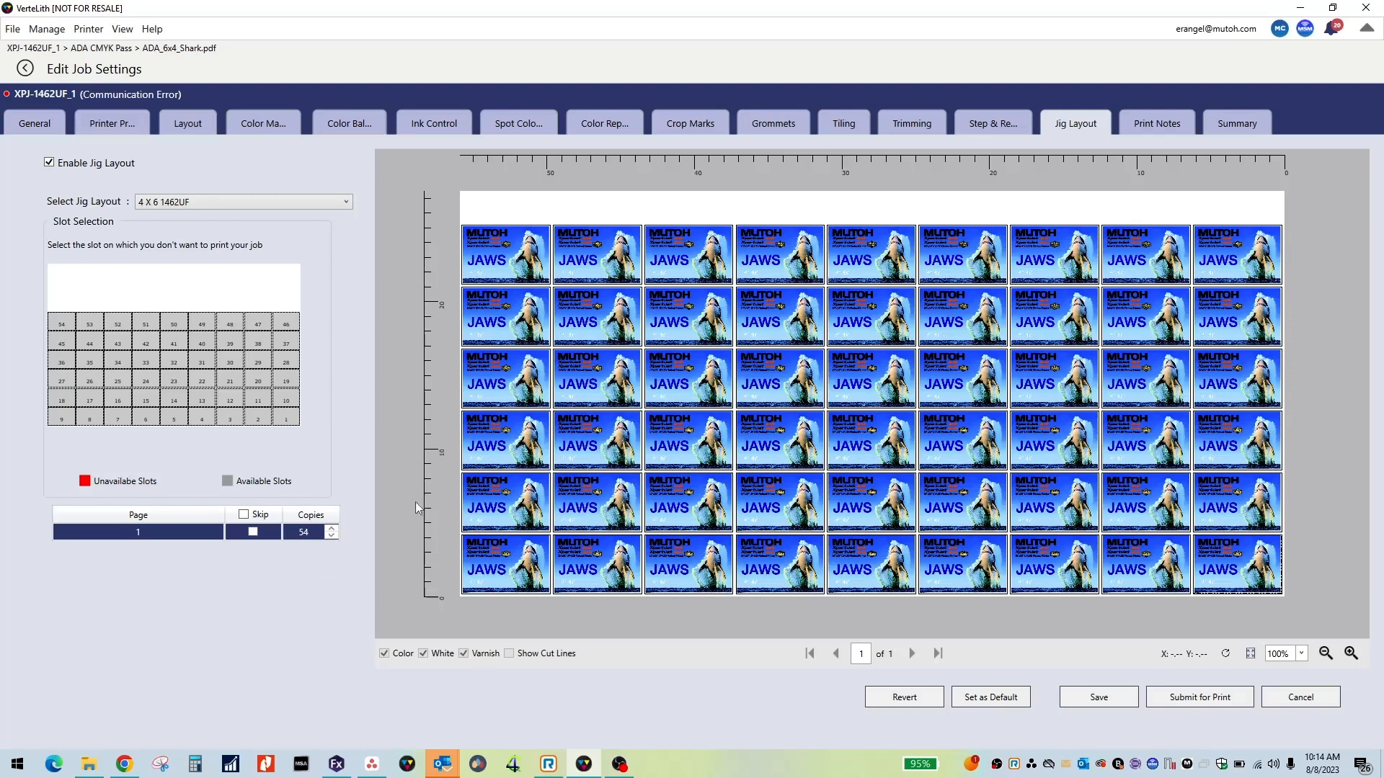
mouse_move(231, 407)
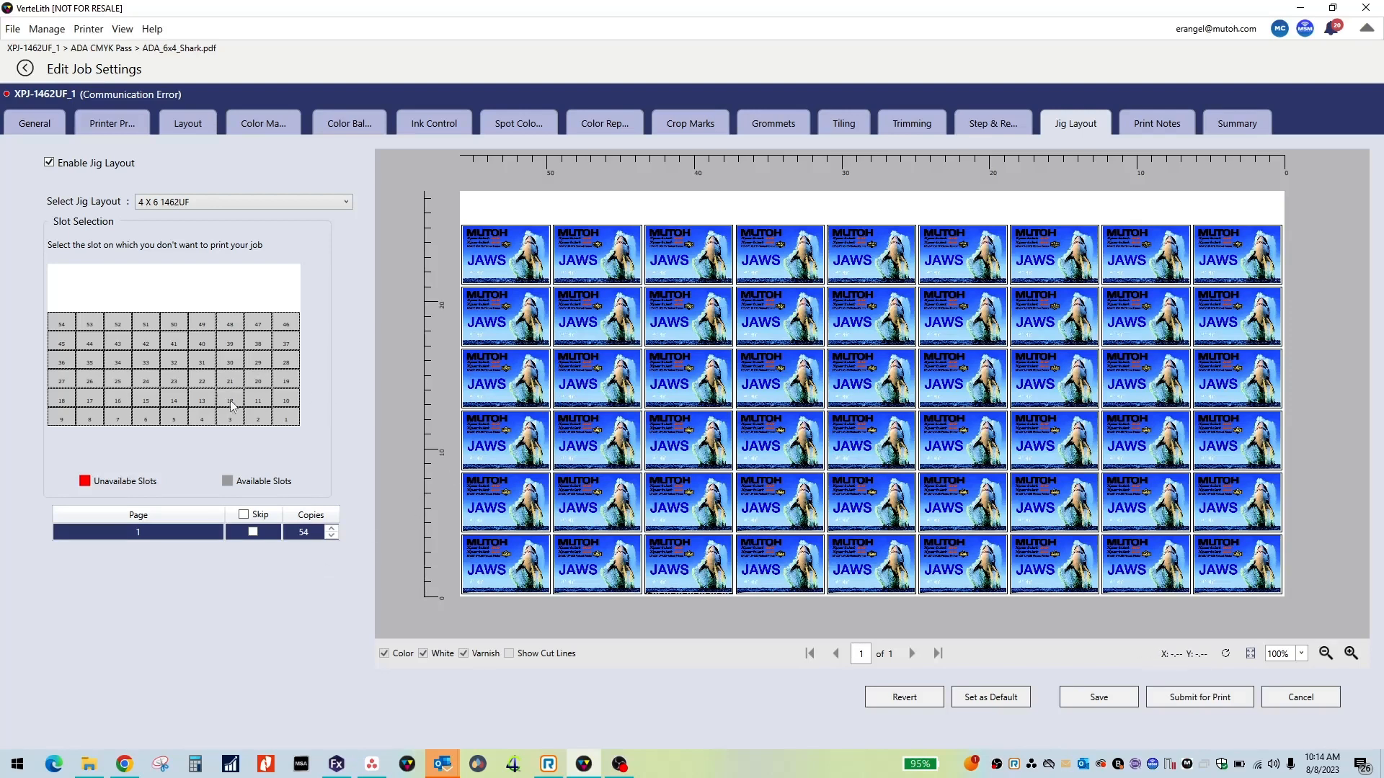
click(257, 415)
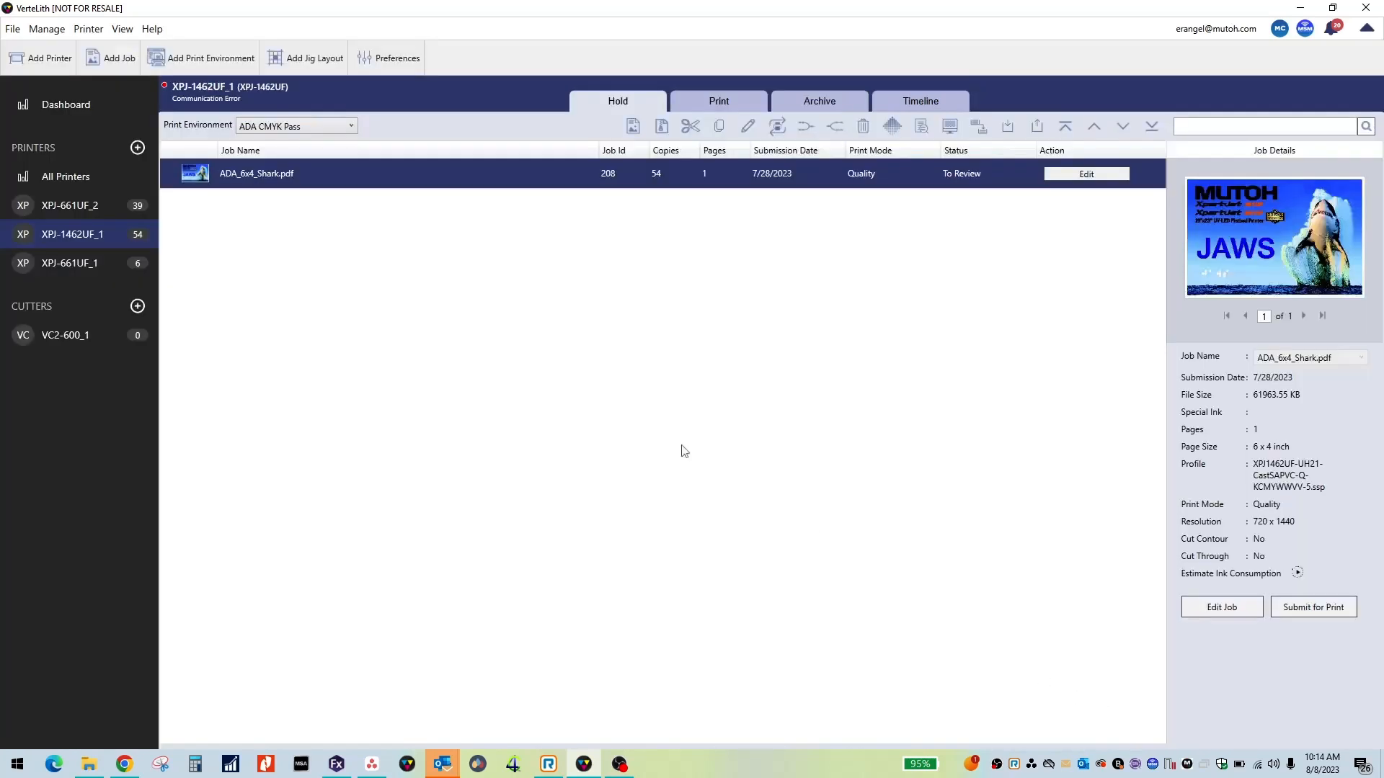
mouse_move(304, 381)
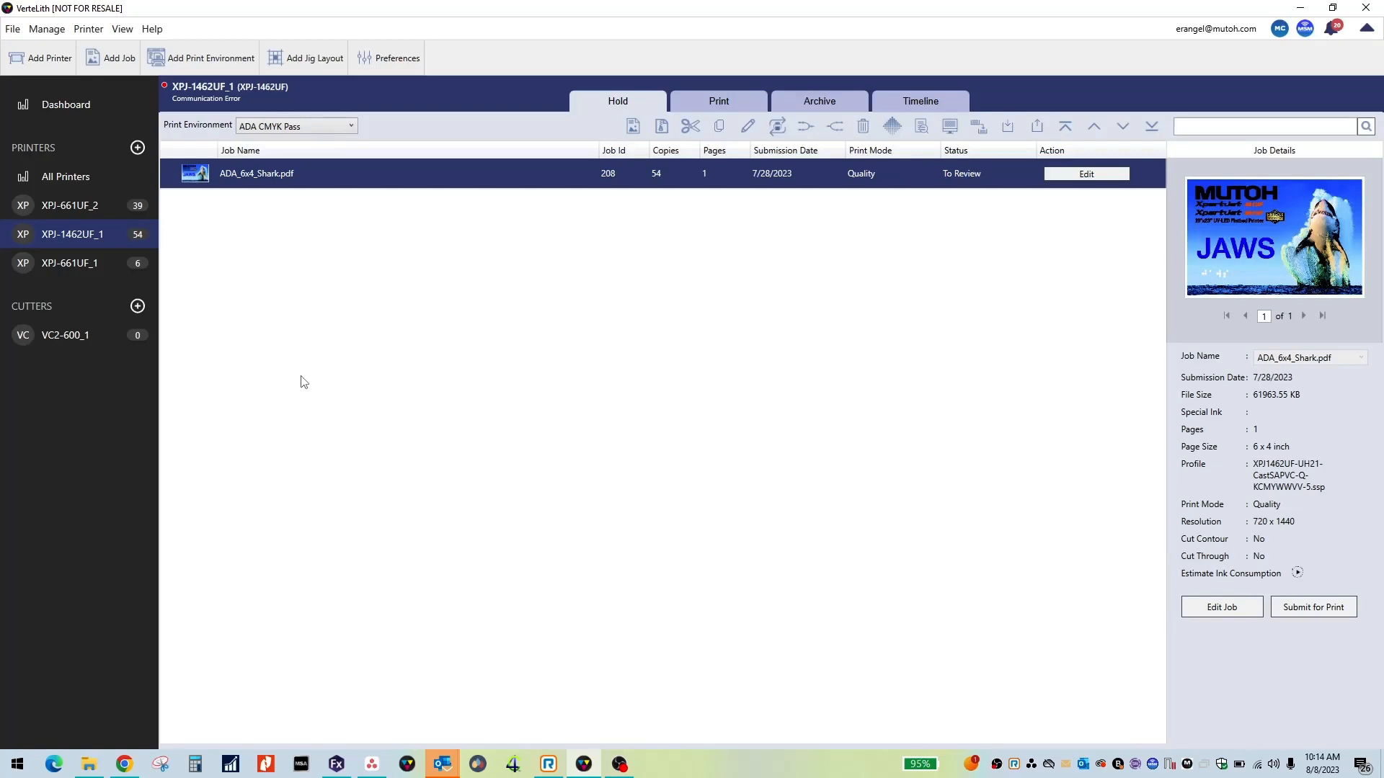
mouse_move(308, 278)
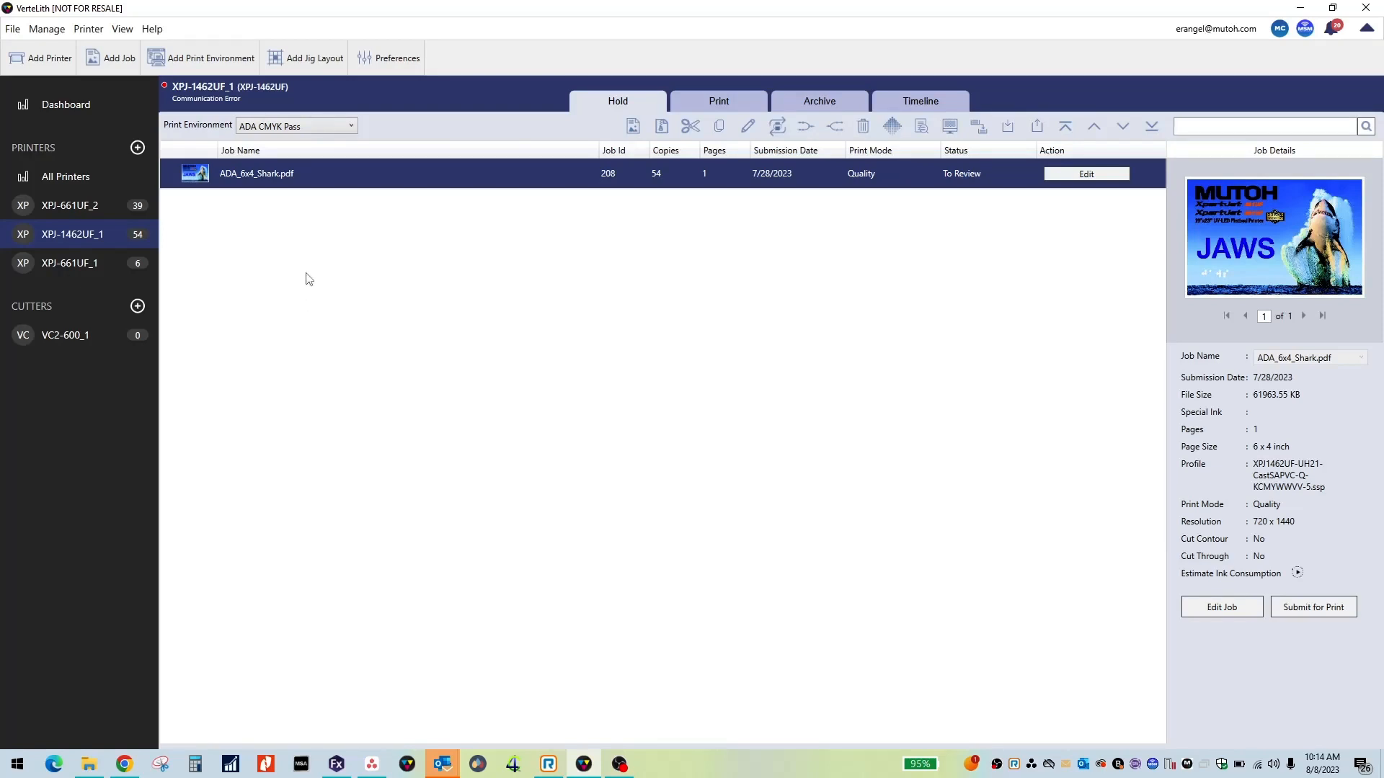
Step: Go to Manage > Jig Layout to show the saved layouts
click(46, 29)
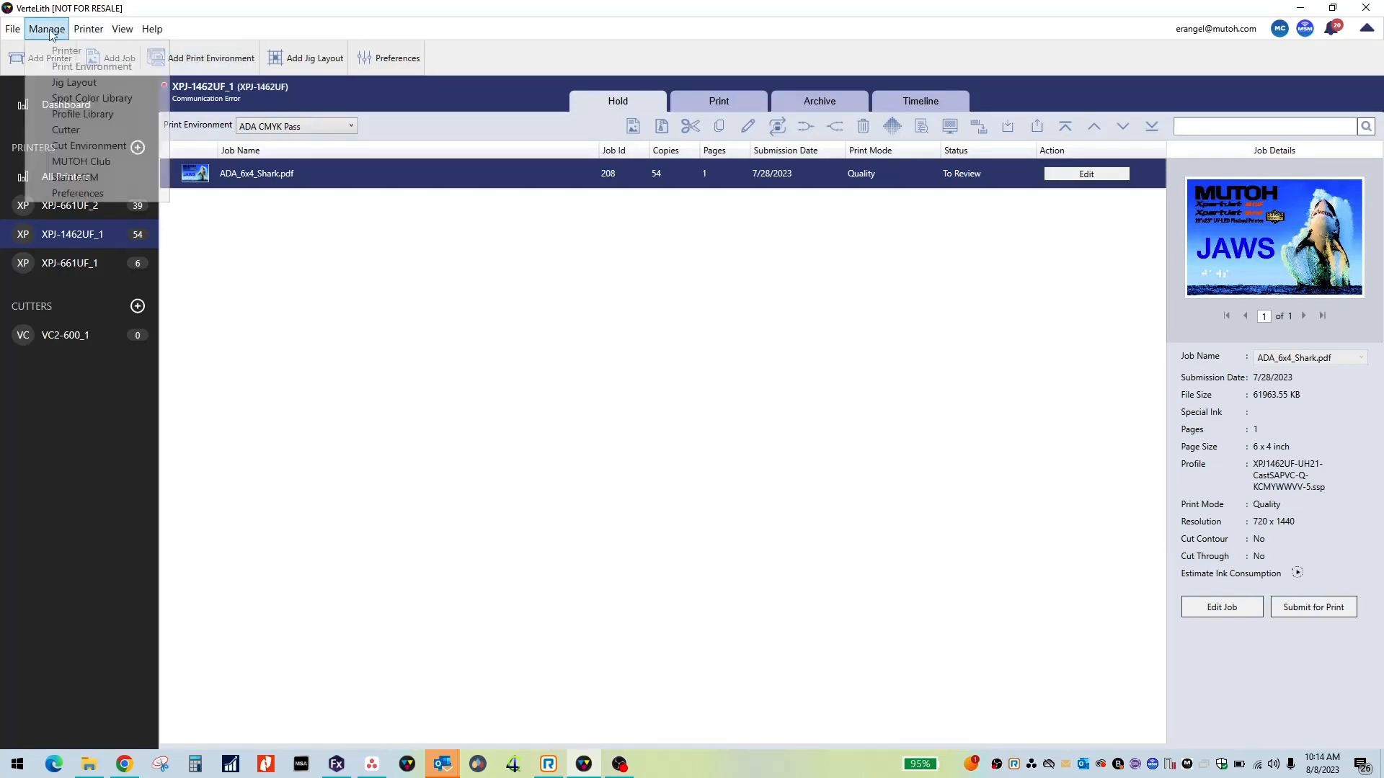
mouse_move(74, 81)
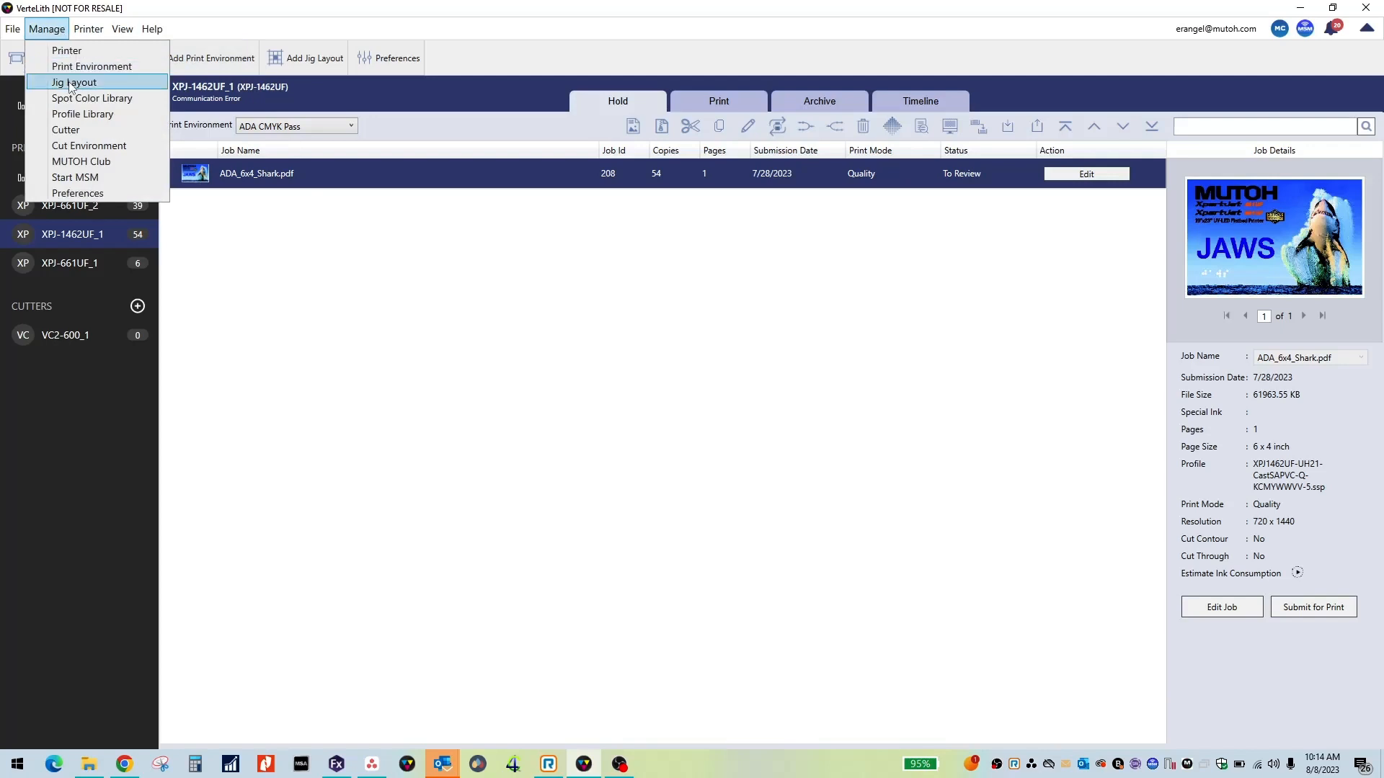
click(73, 82)
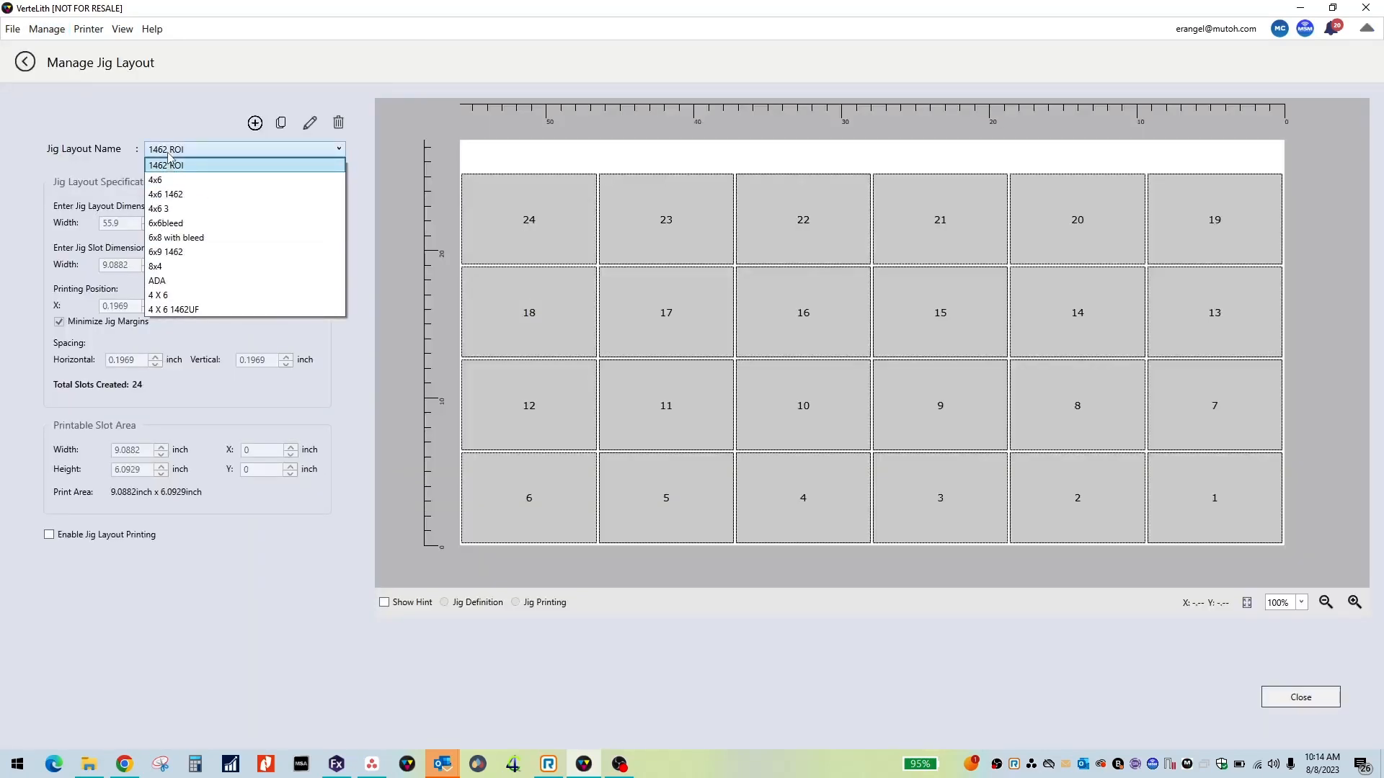
mouse_move(173, 310)
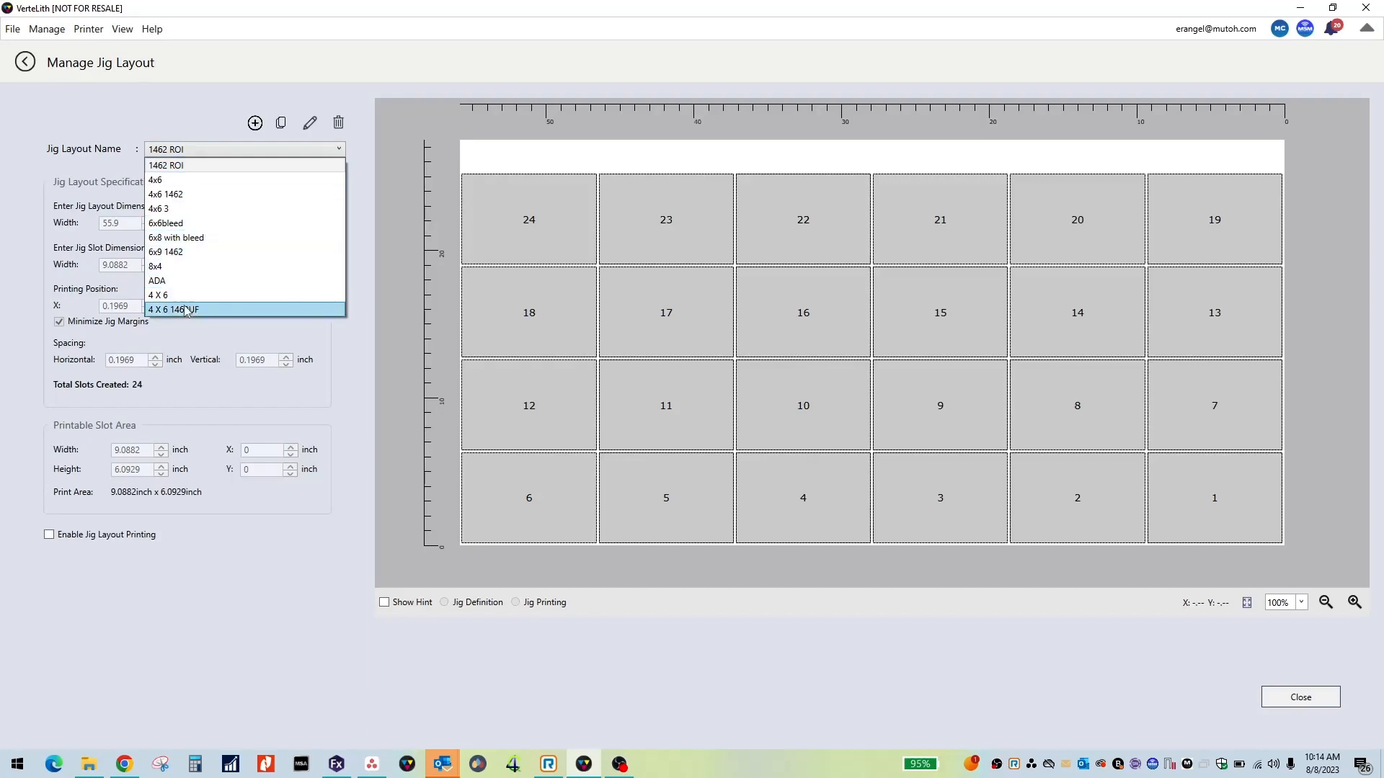
Step: Select 4 X 6 1462UF and enable jig layout printing with slot frame printing
click(172, 309)
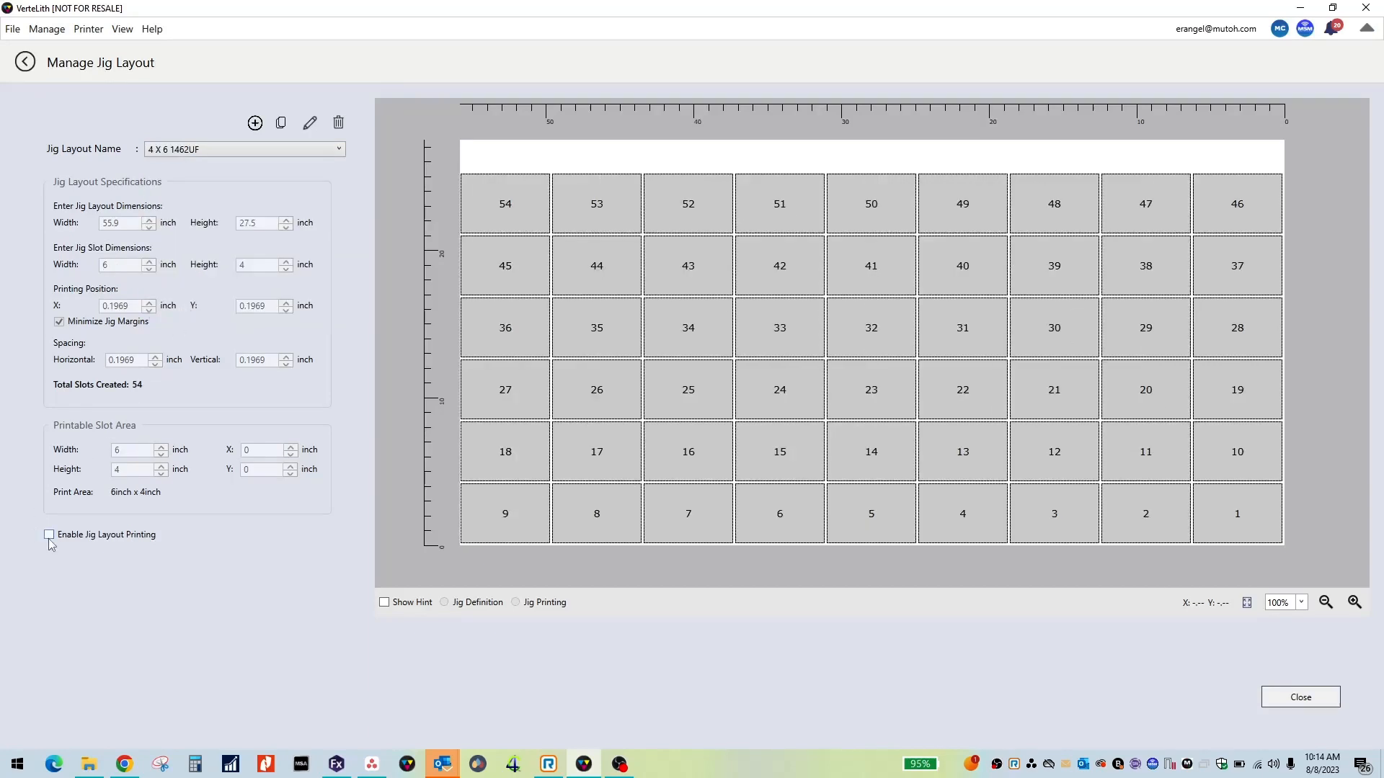
click(49, 534)
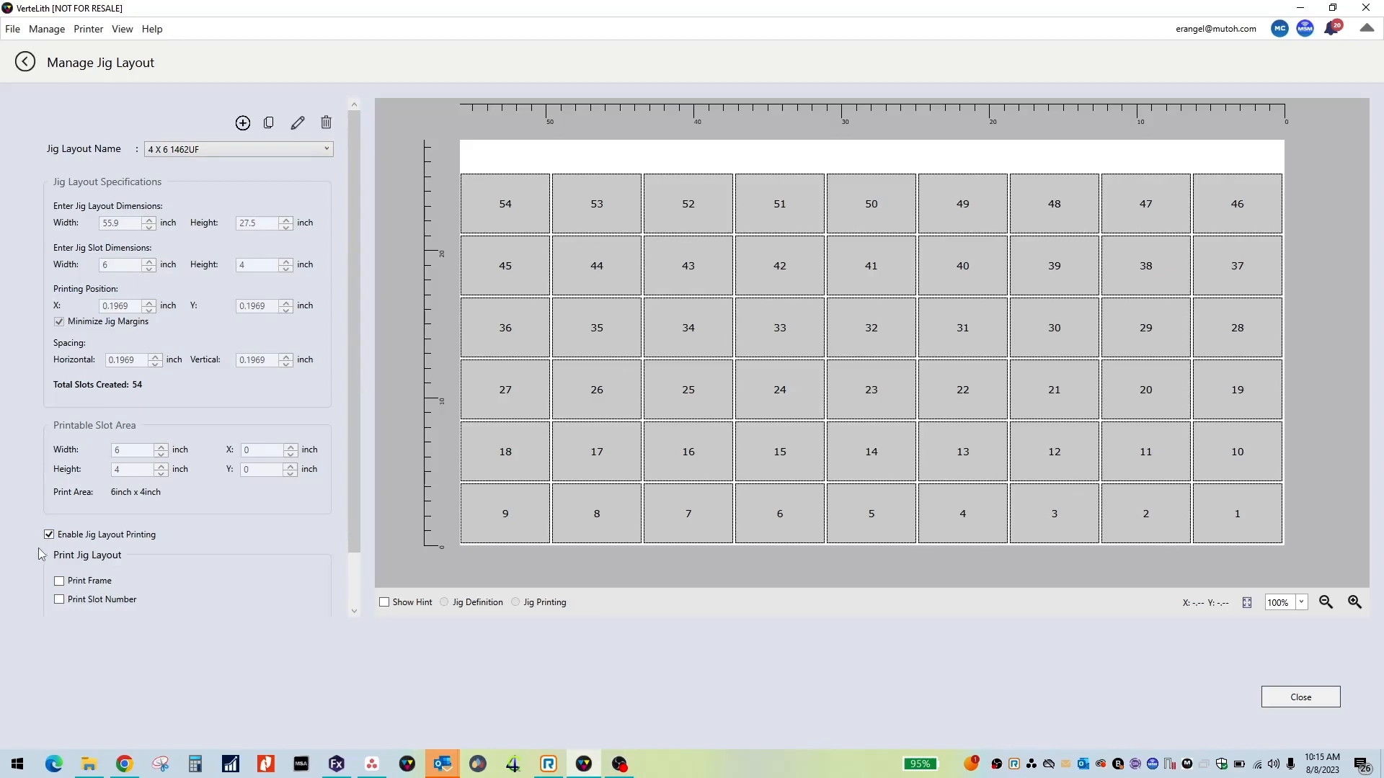
scroll(down, 3)
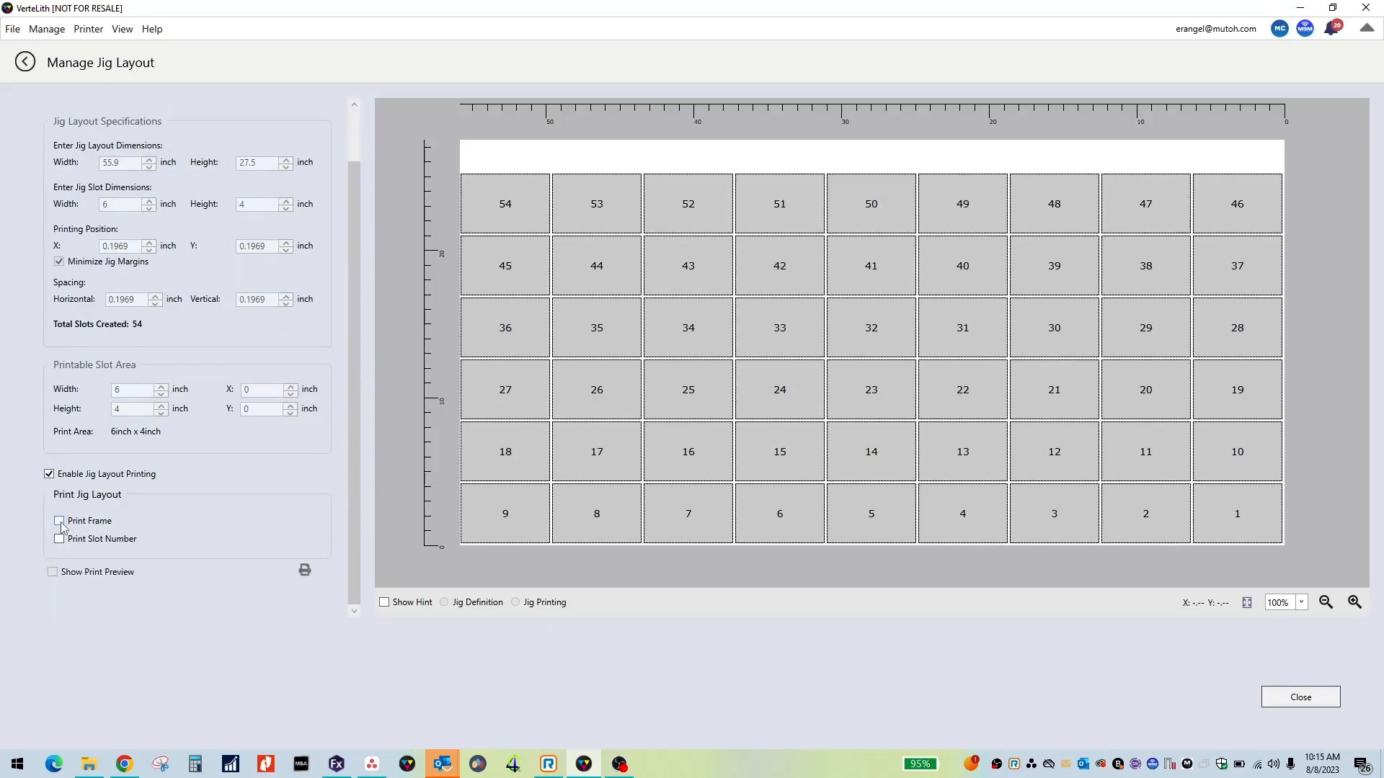
click(59, 520)
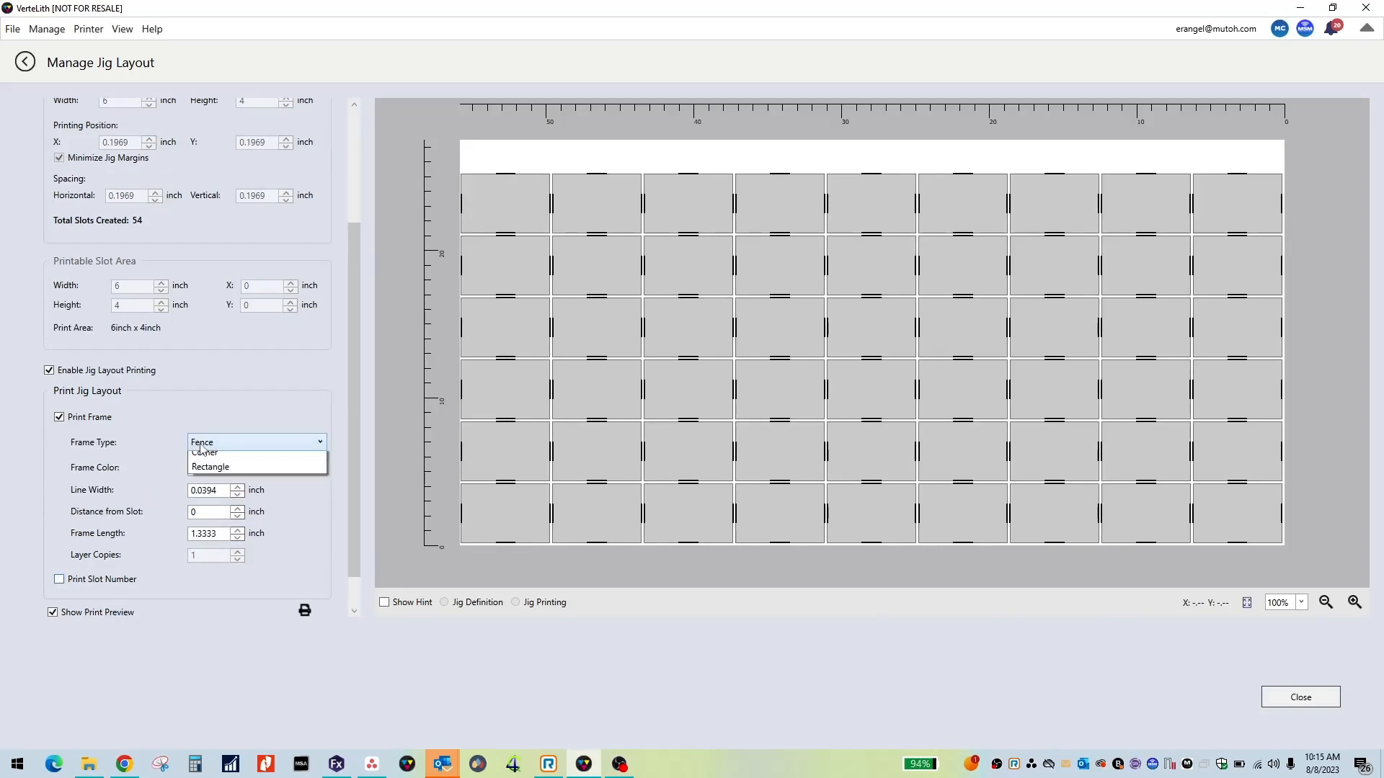
Step: Set the frame type to Rectangle and try White then Varnish as the frame colour
click(203, 451)
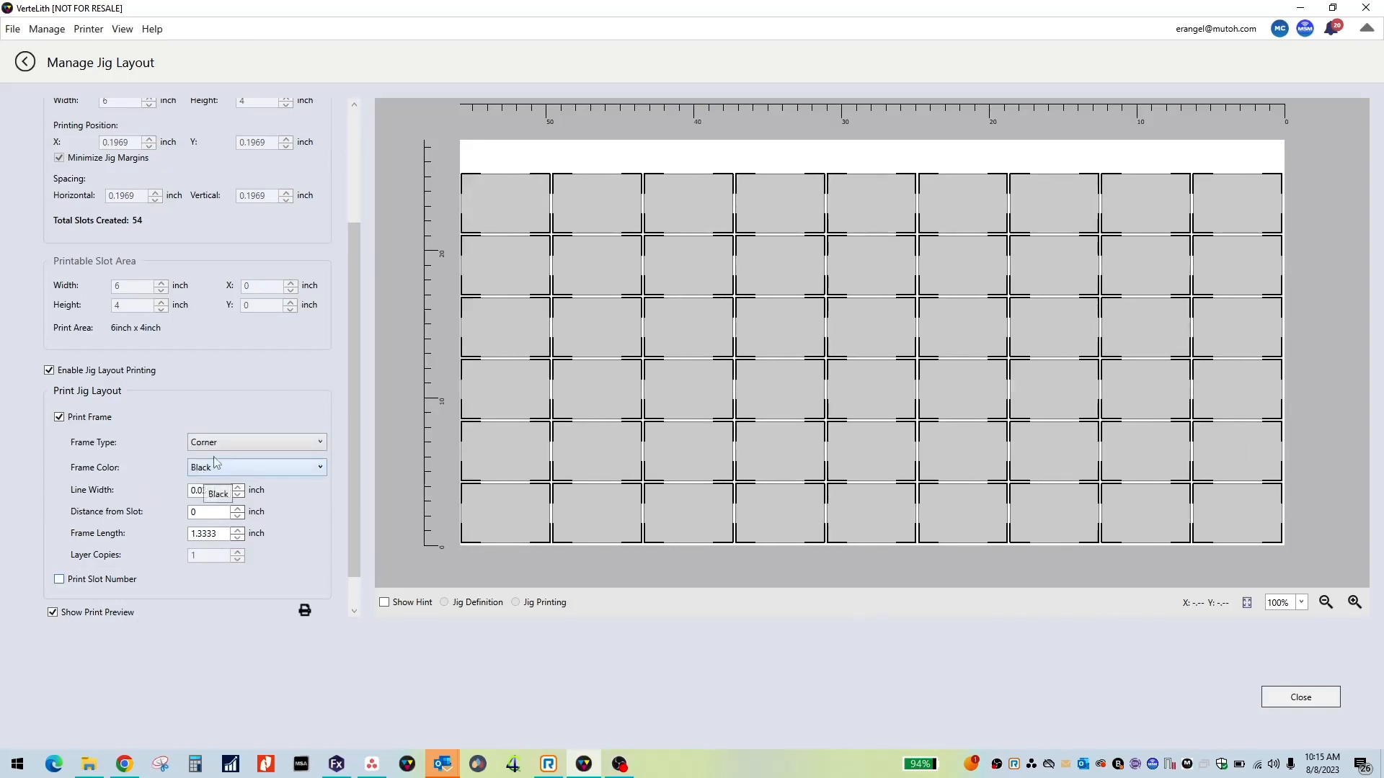
click(256, 442)
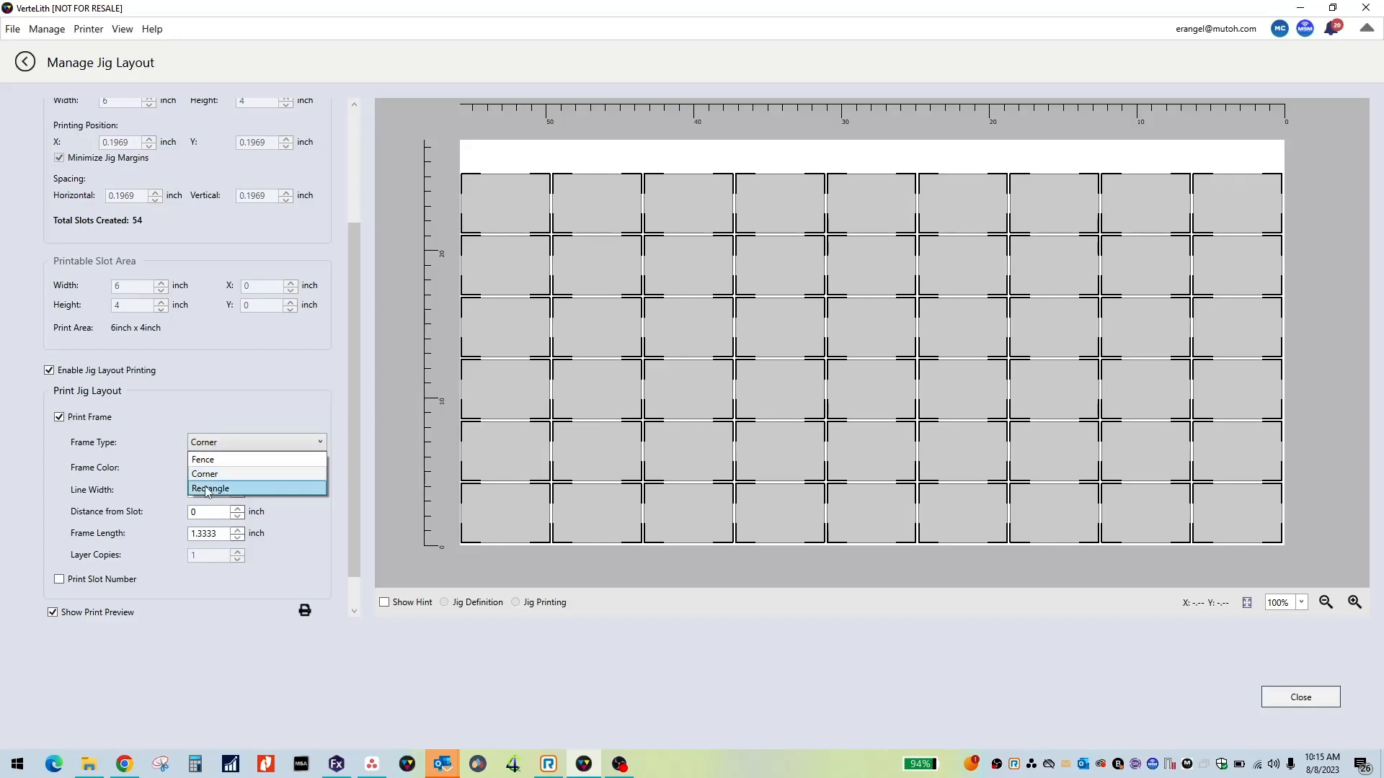
click(211, 489)
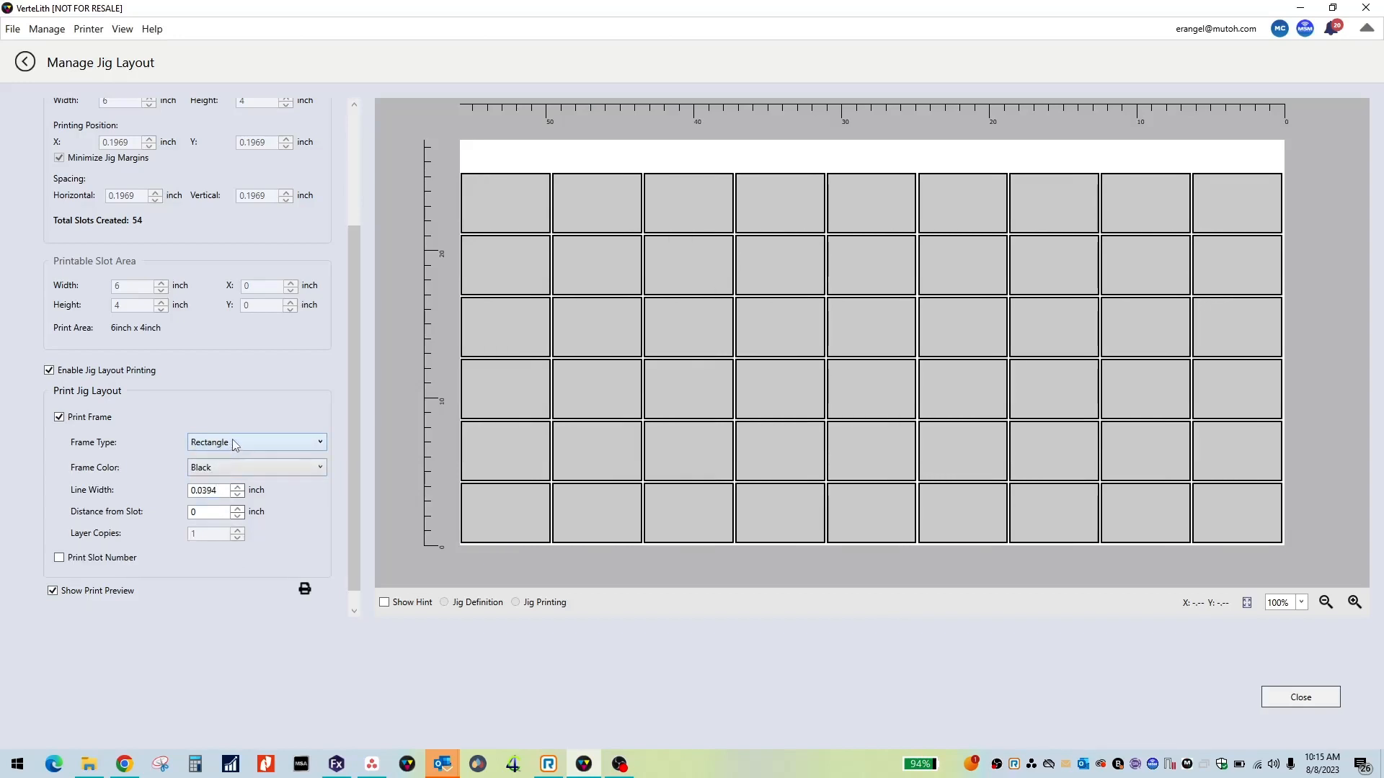
click(256, 467)
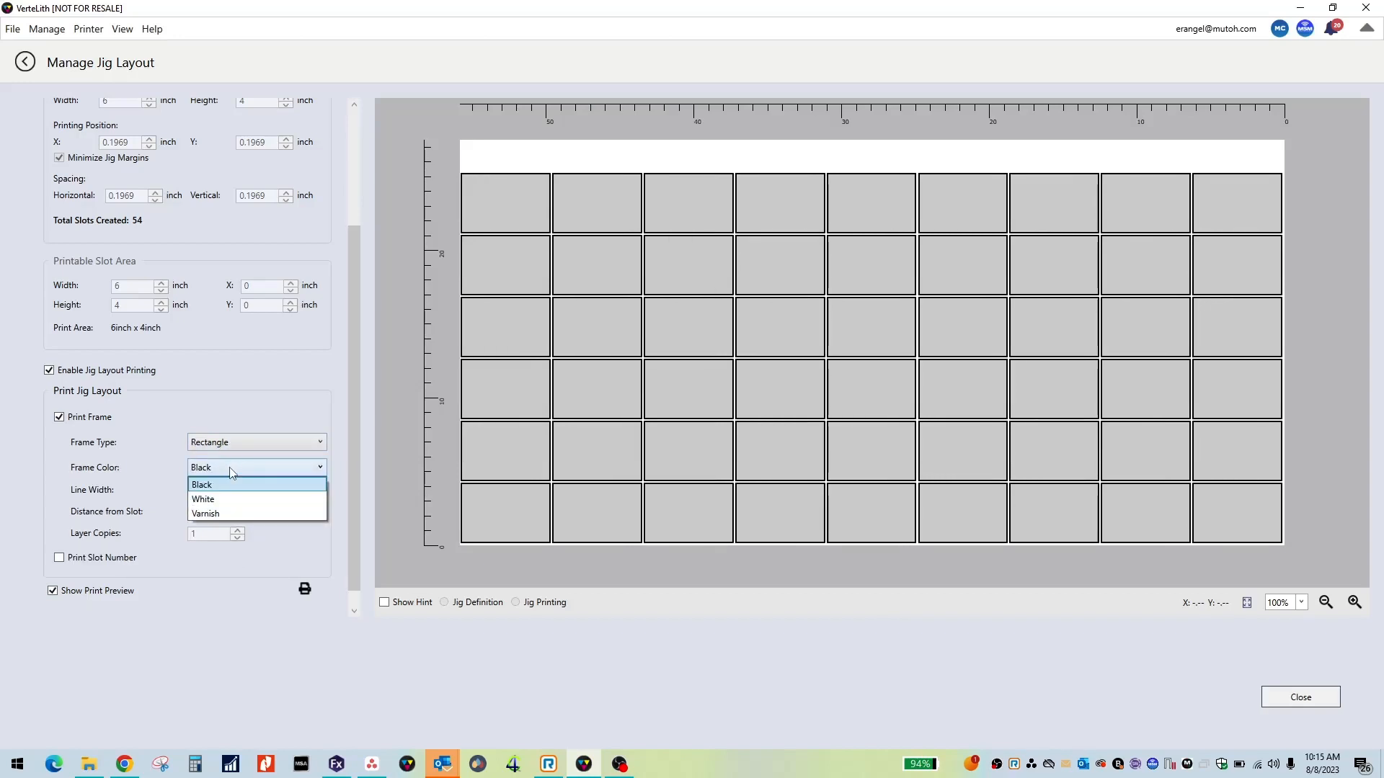
click(203, 500)
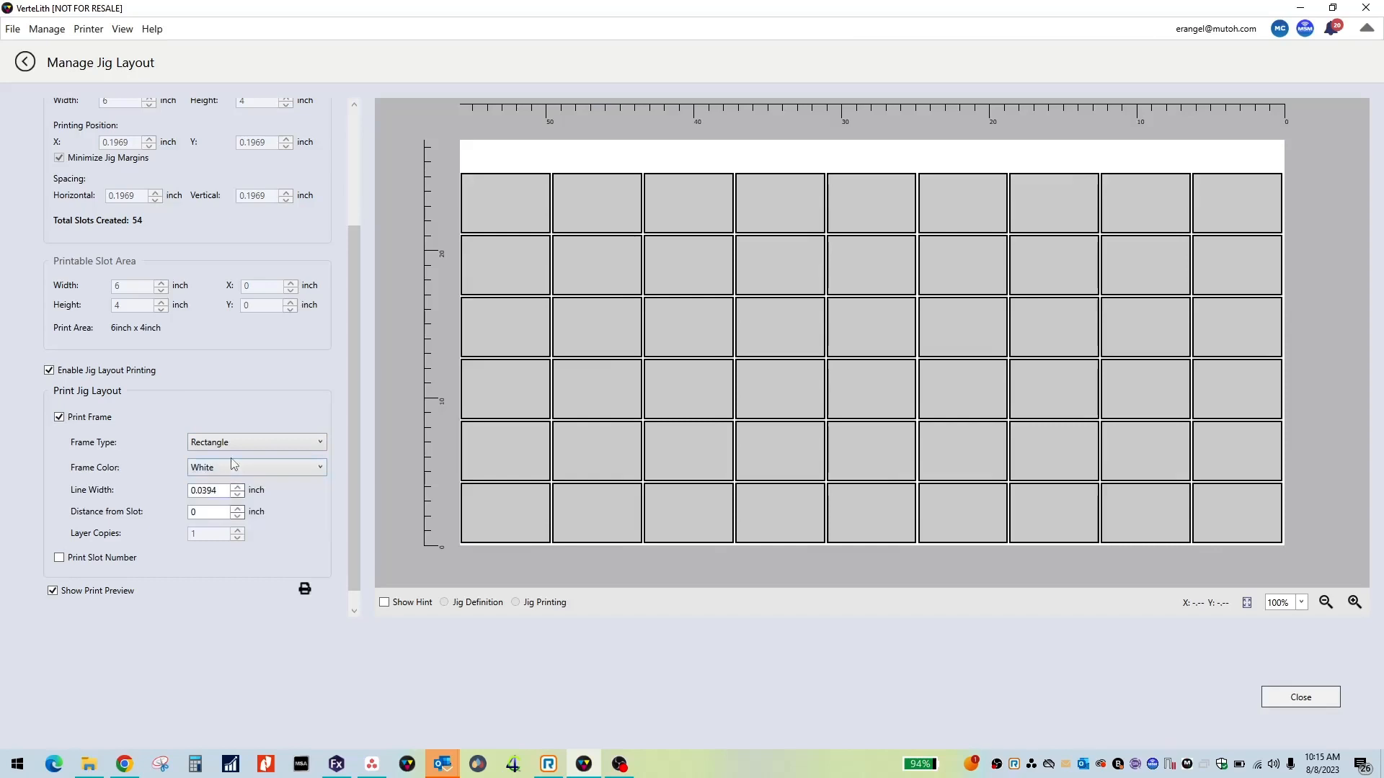
click(255, 467)
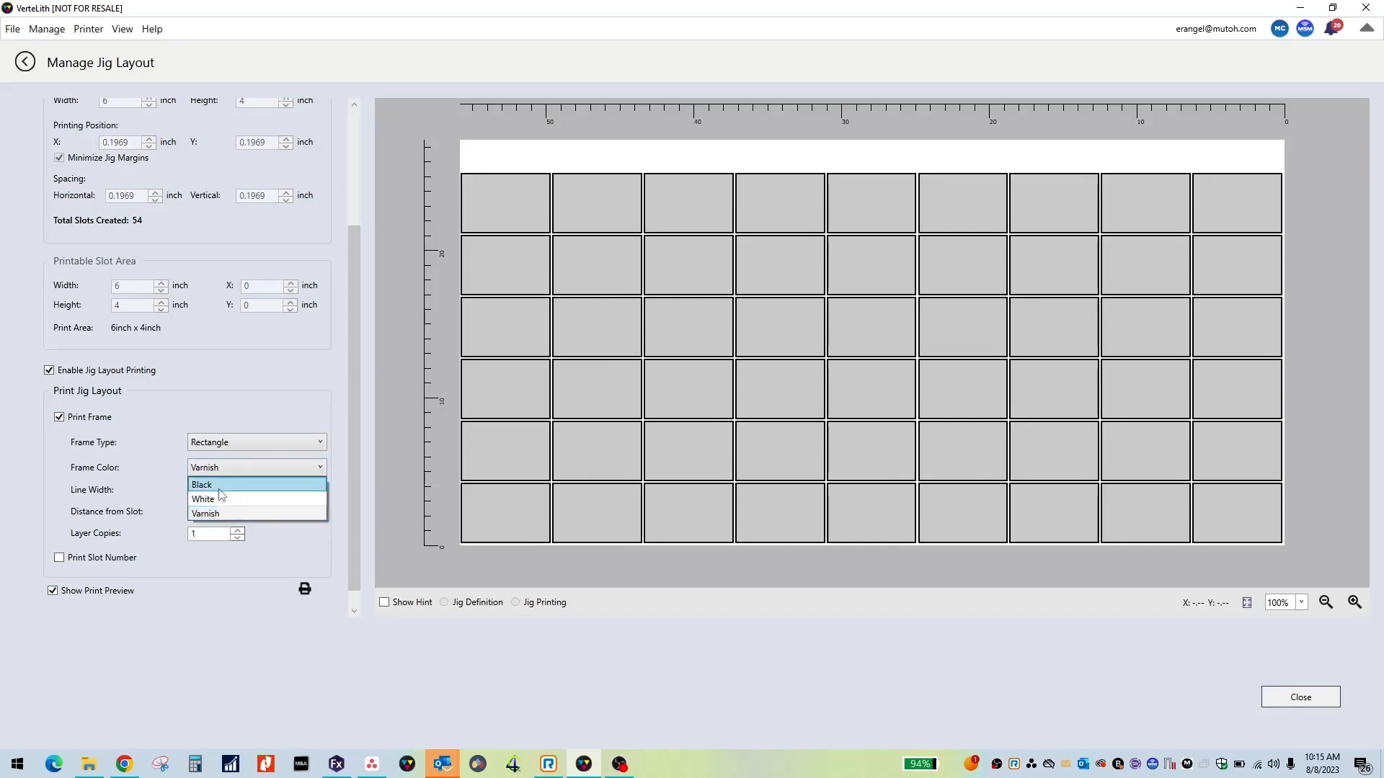
Step: Make the frame White with a 0.0194 inch line width and zero distance from the slots
click(204, 498)
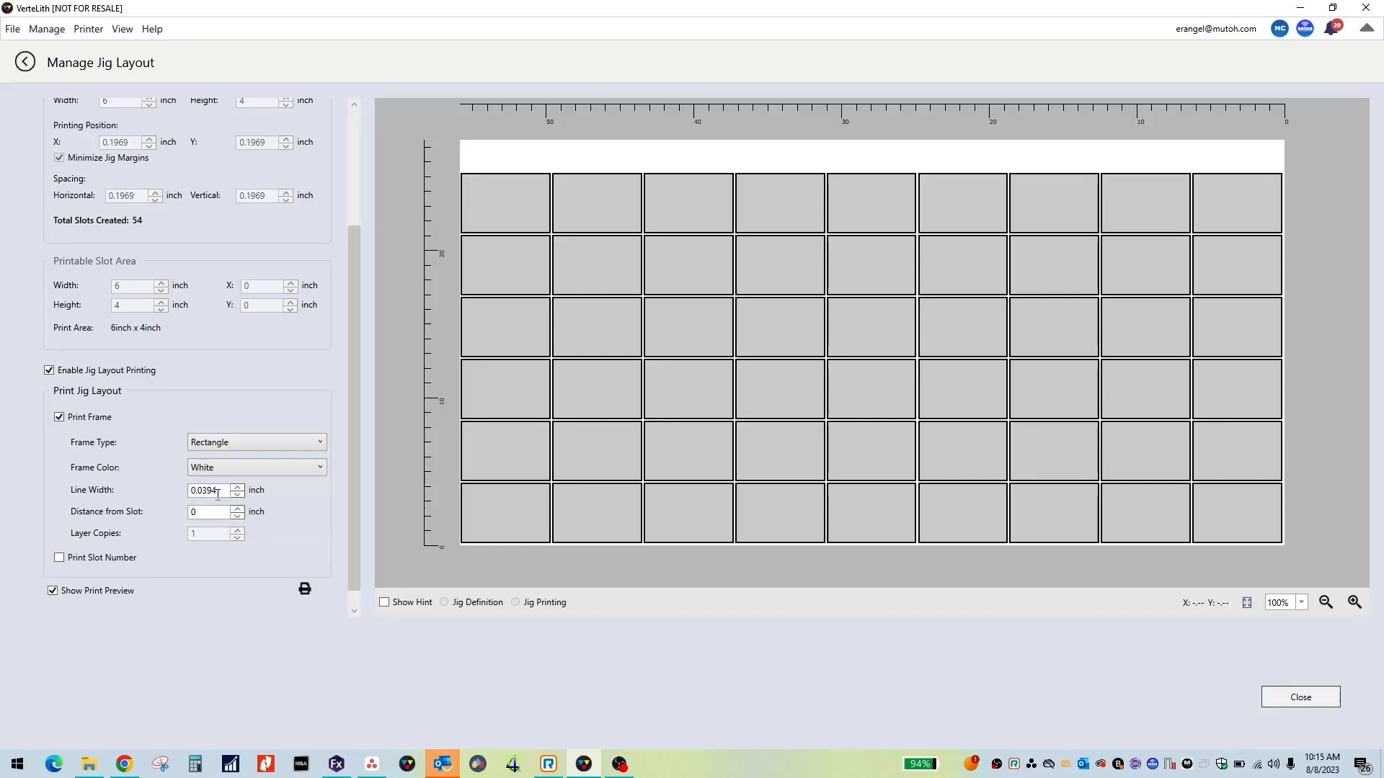
click(238, 495)
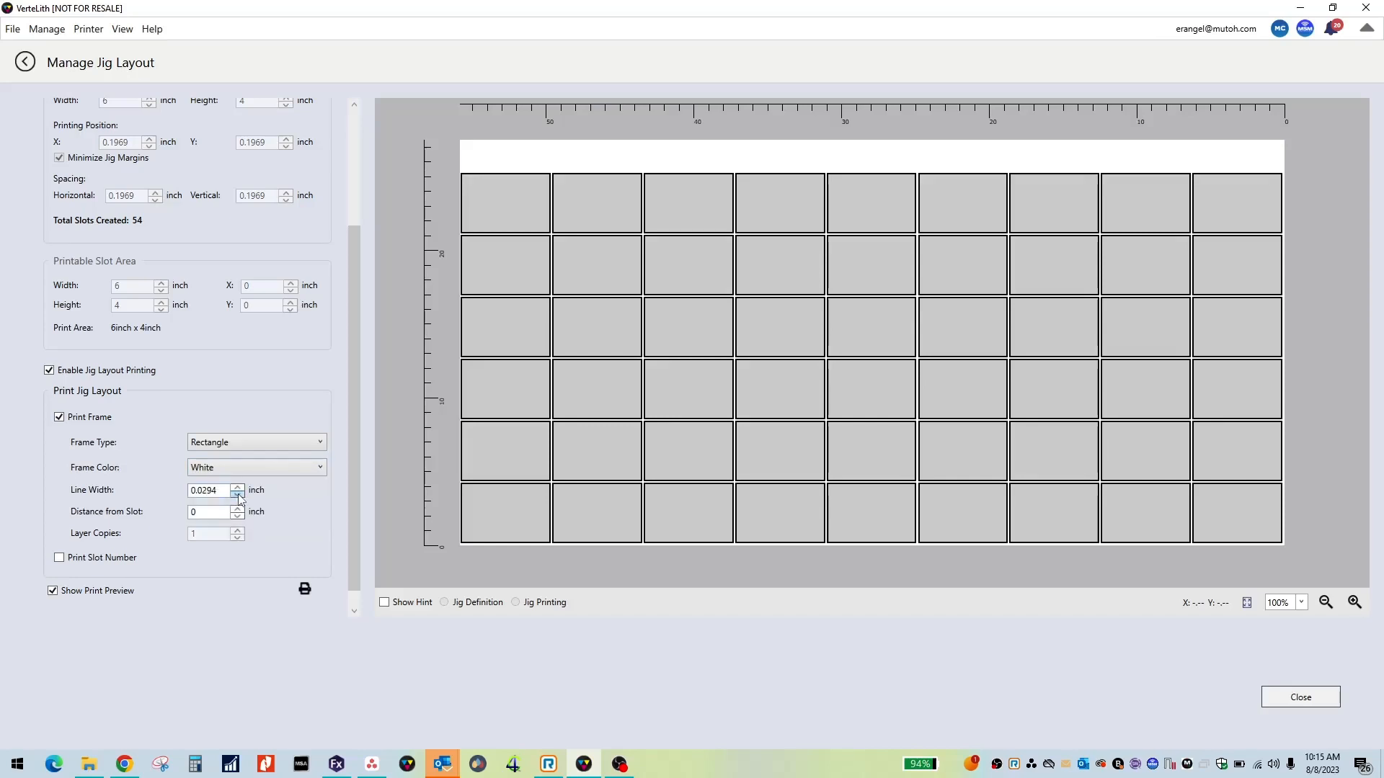
click(238, 493)
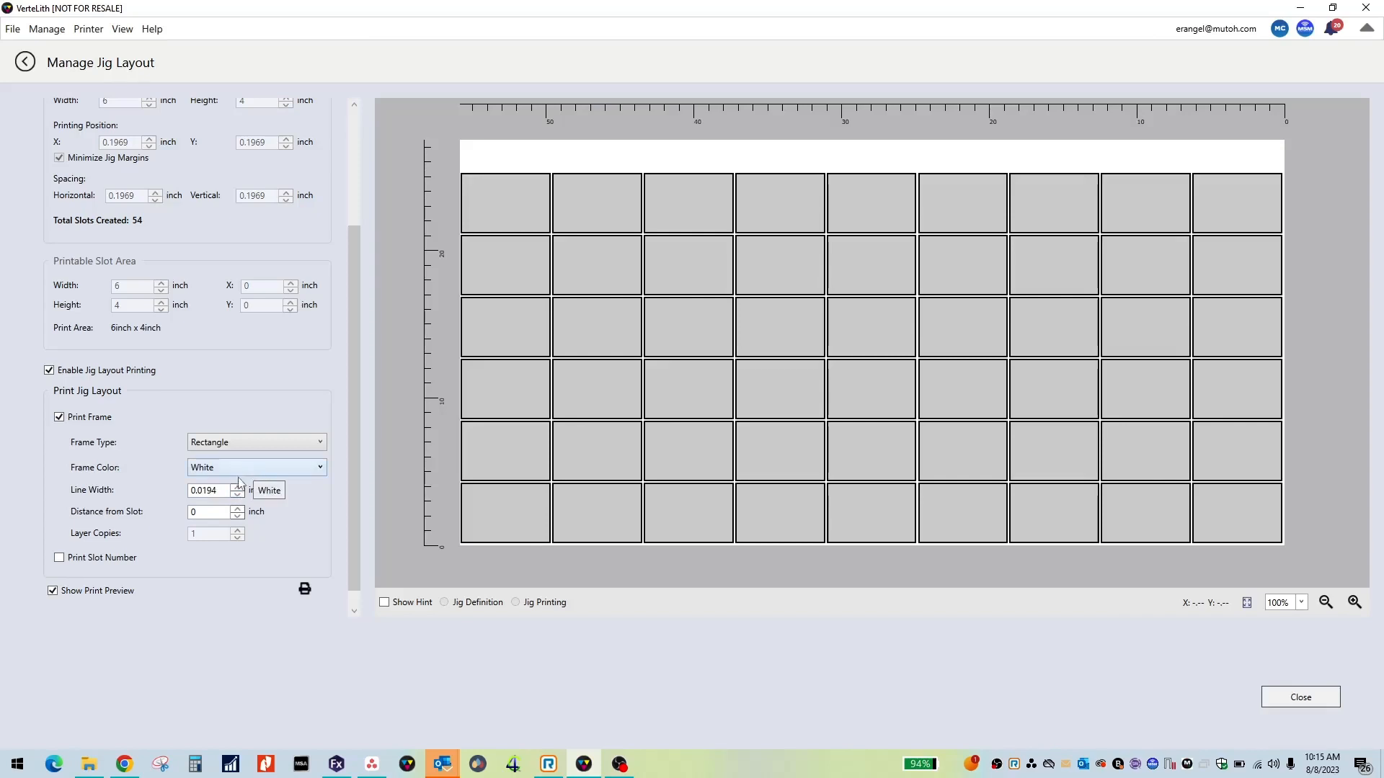
click(238, 509)
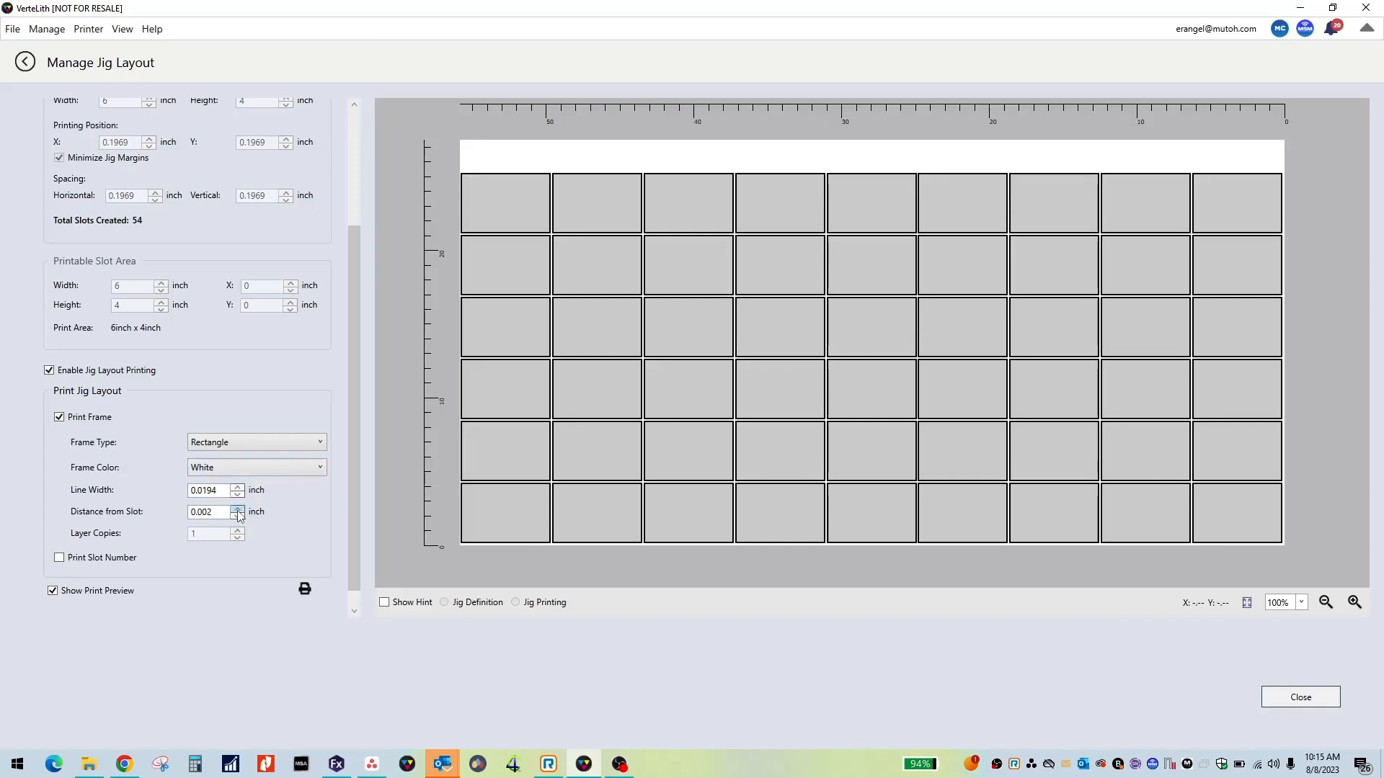
click(238, 509)
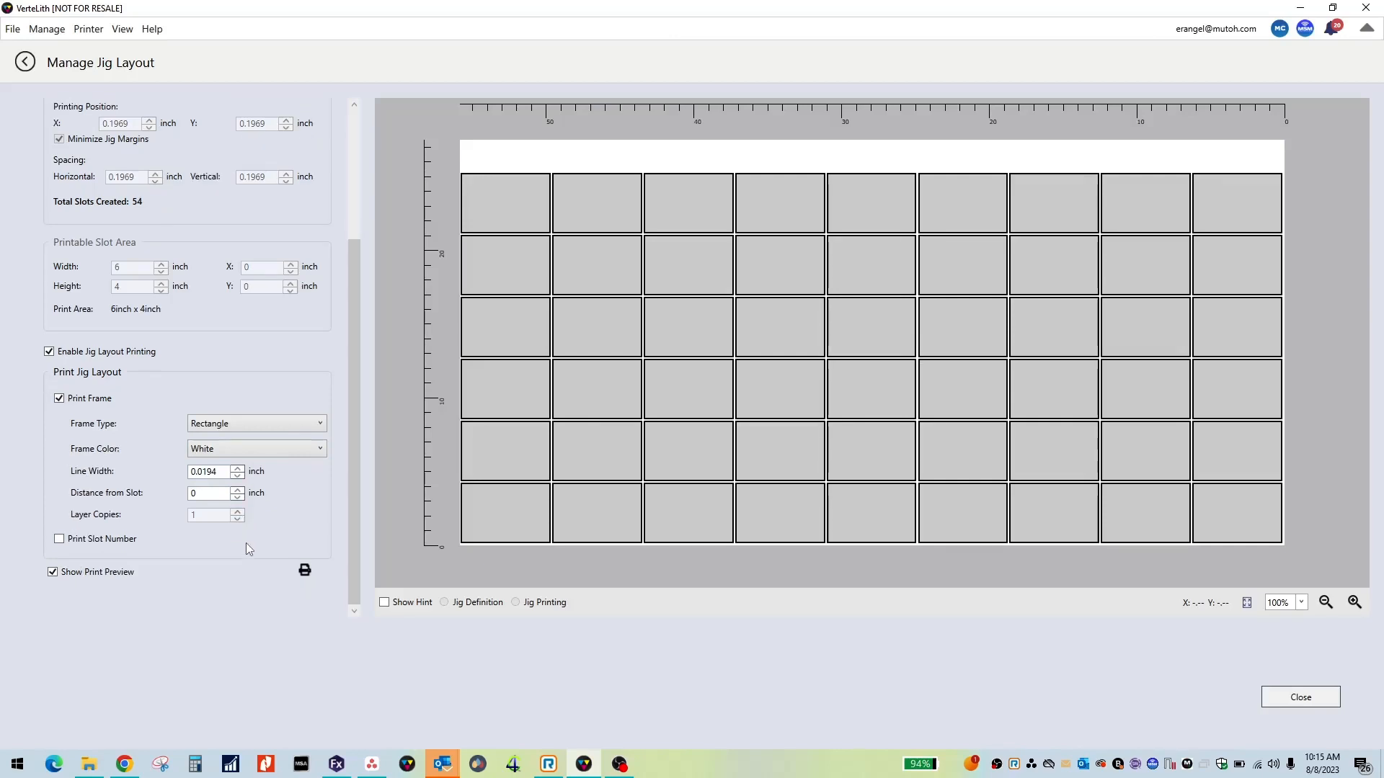
mouse_move(315, 588)
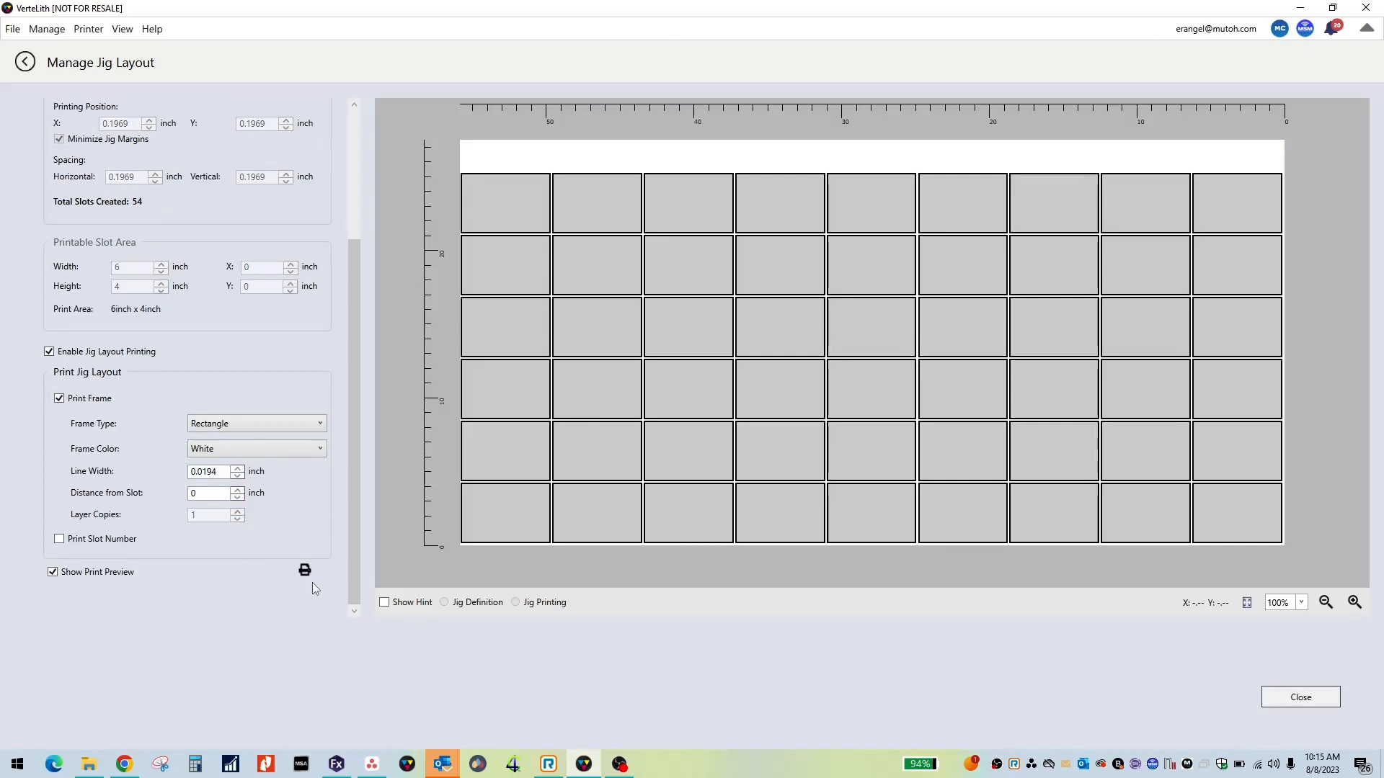
mouse_move(304, 570)
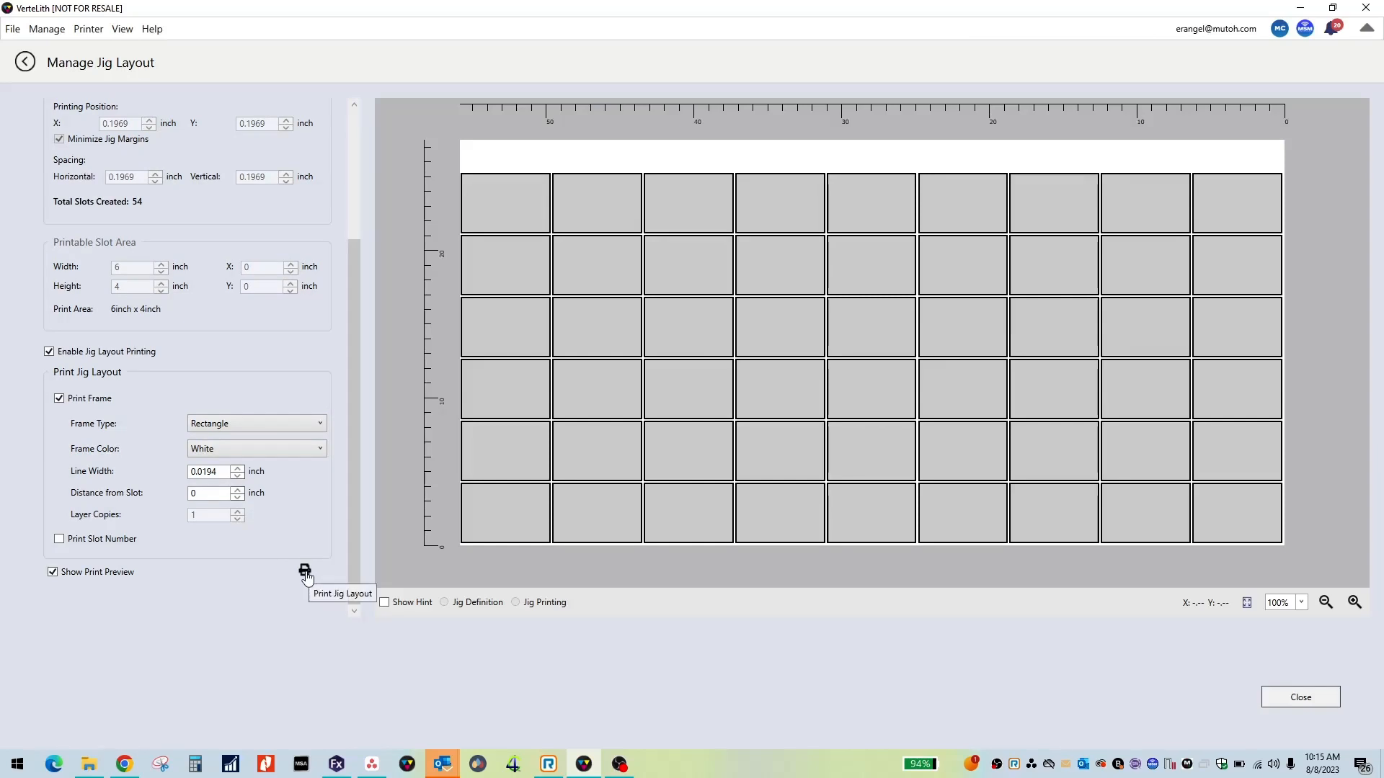
Step: Start the jig layout print with printer XPJ-1462UF_1 and PrintEnvironment_1 selected
click(304, 569)
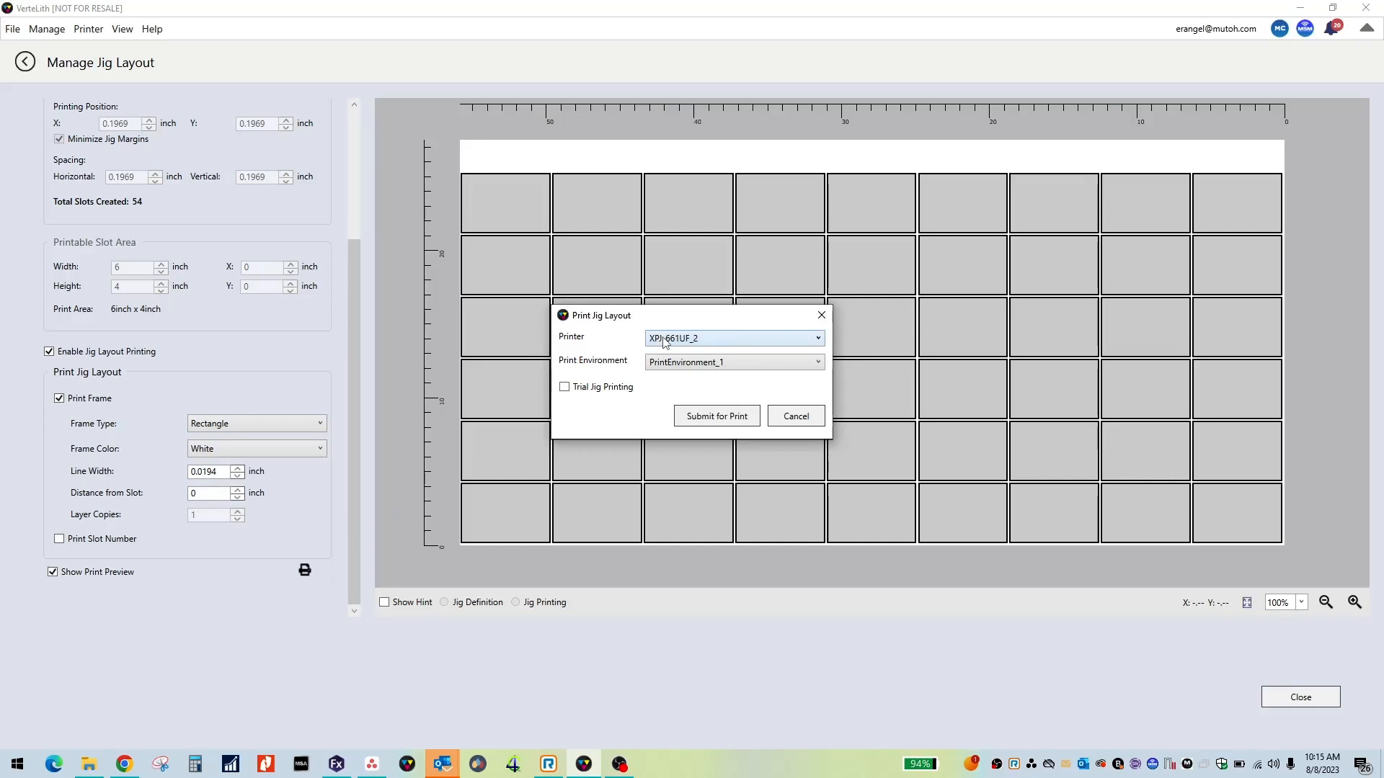
click(732, 337)
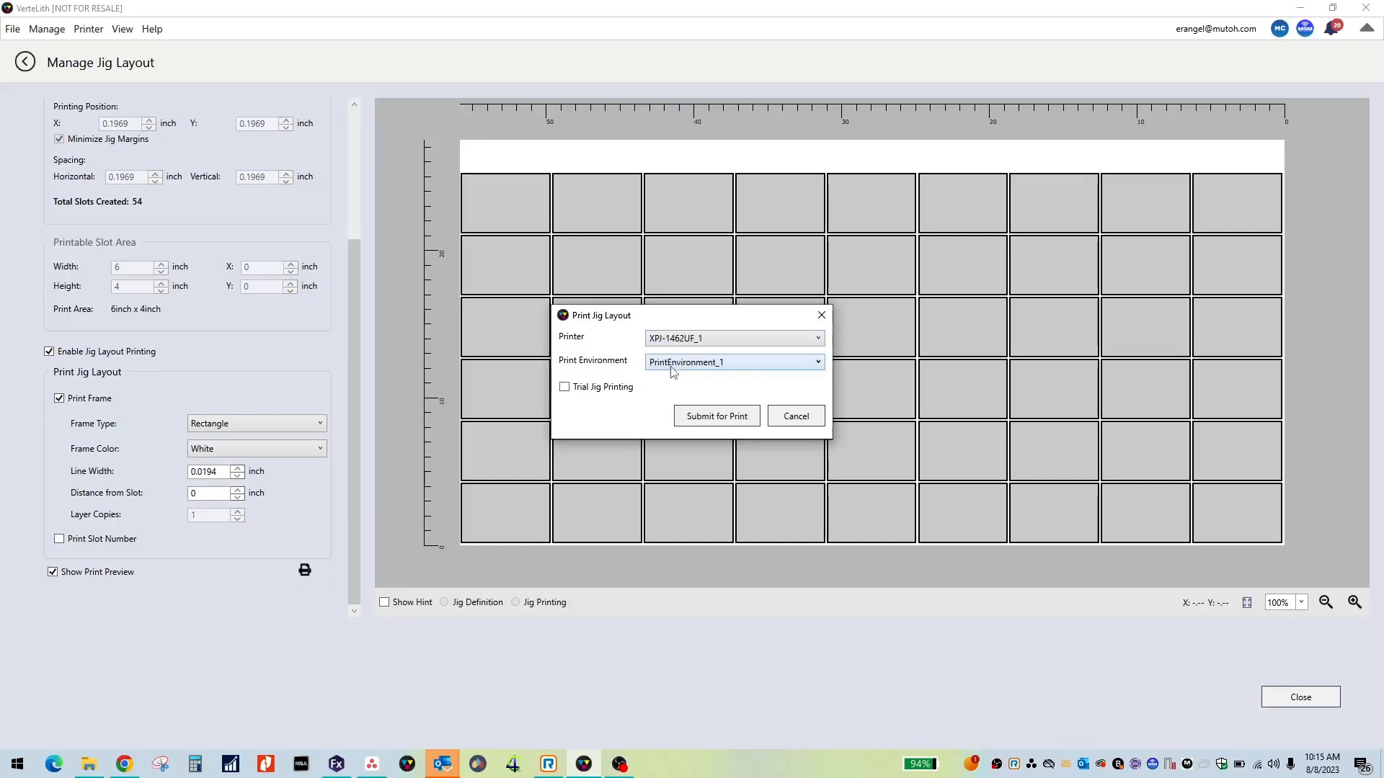
mouse_move(717, 416)
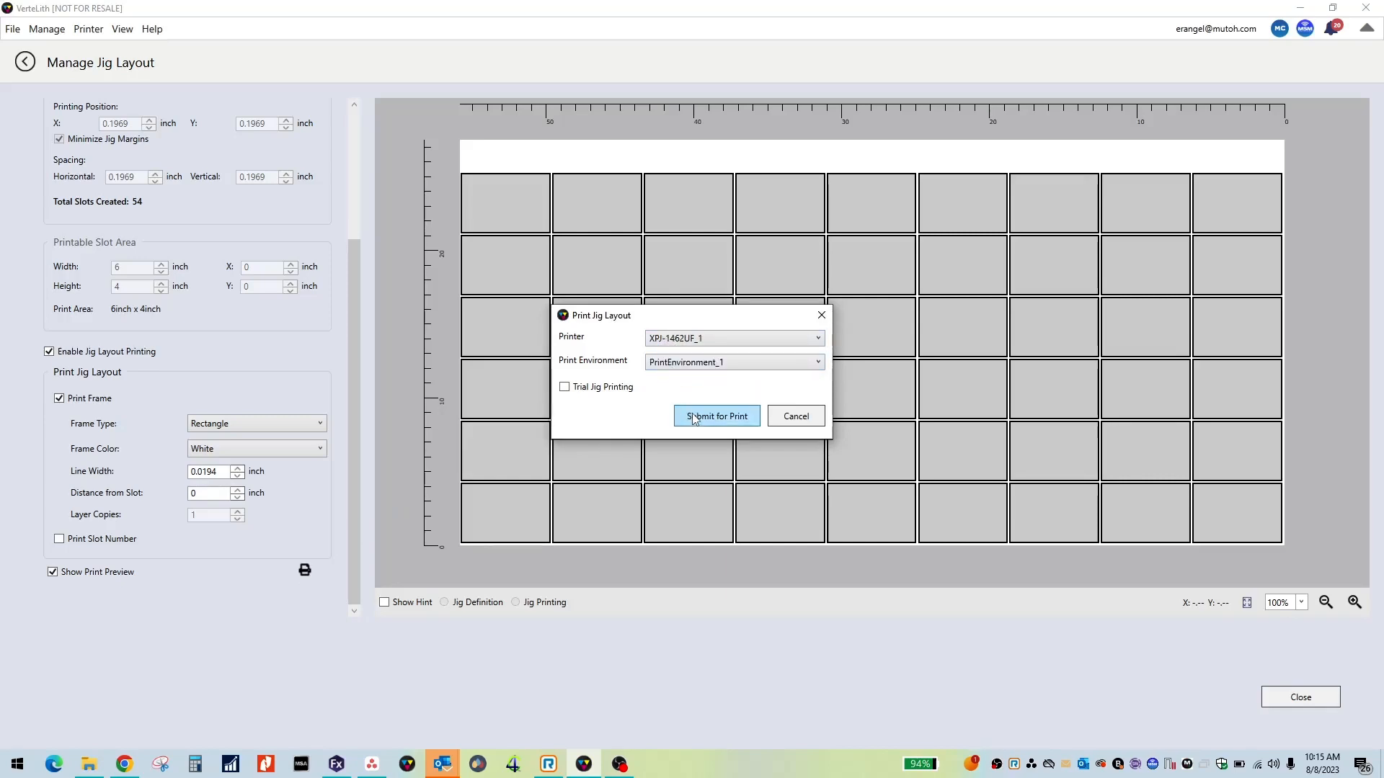